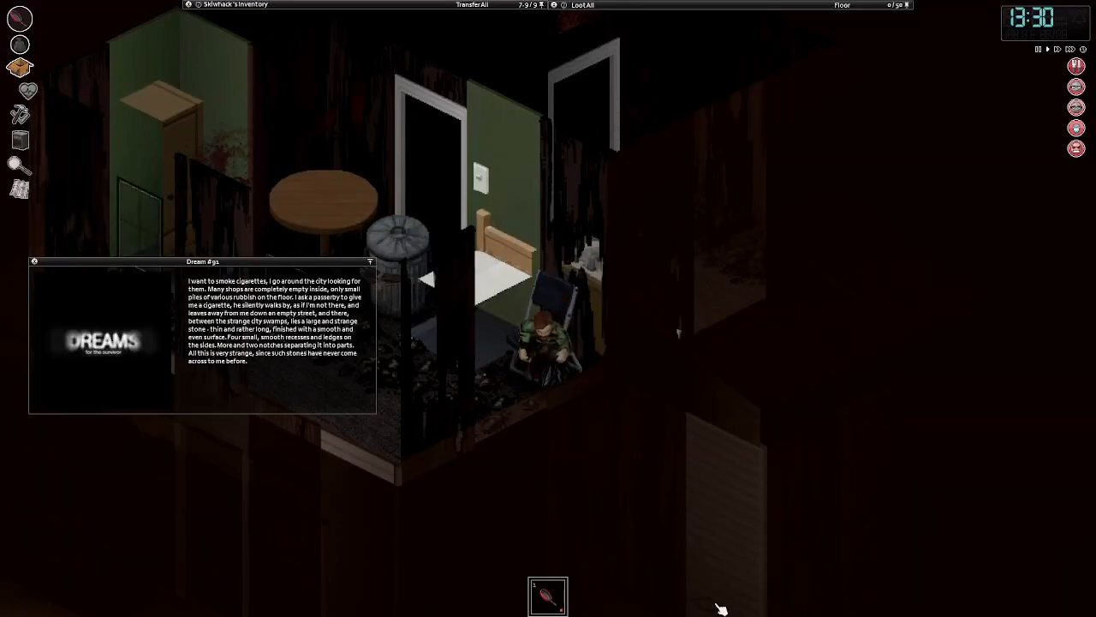
pyautogui.moveTo(449, 495)
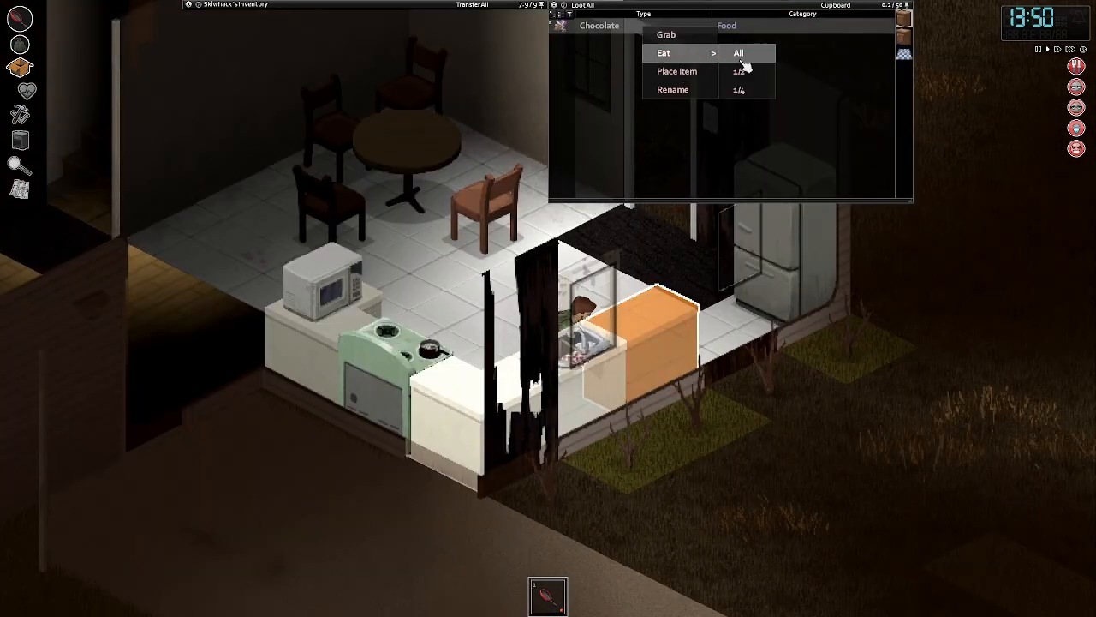
# Step: Eat the entire Chocolate bar from the kitchen cupboard loot window
pyautogui.click(737, 53)
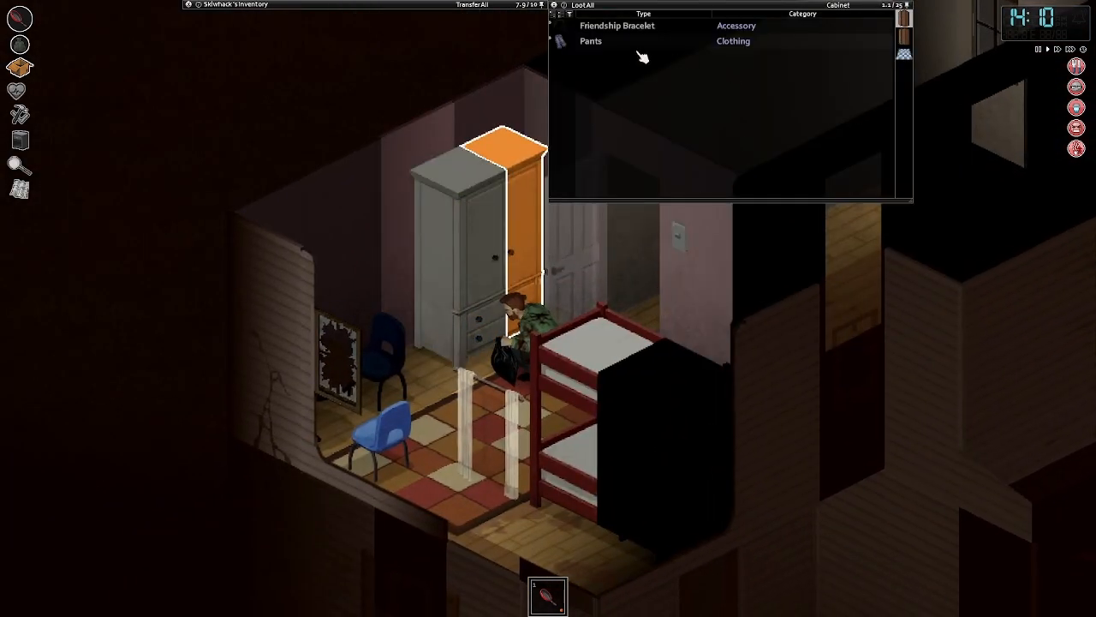
# Step: Put the Friendship Bracelet on the left wrist and fill the Water Bottle at the sink
pyautogui.rightClick(617, 25)
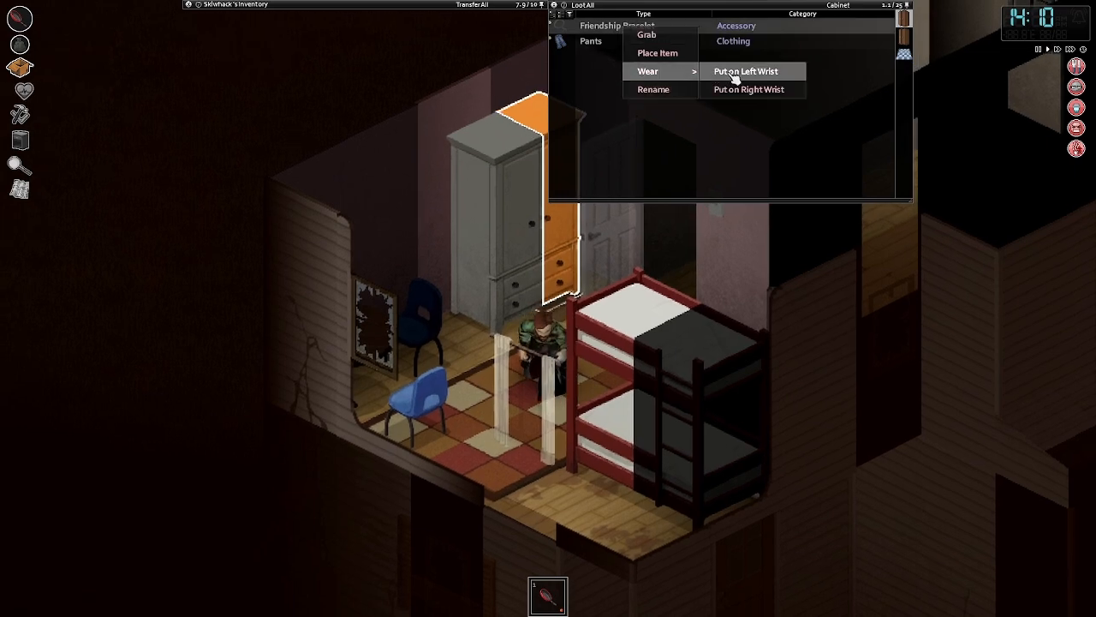
pyautogui.click(744, 71)
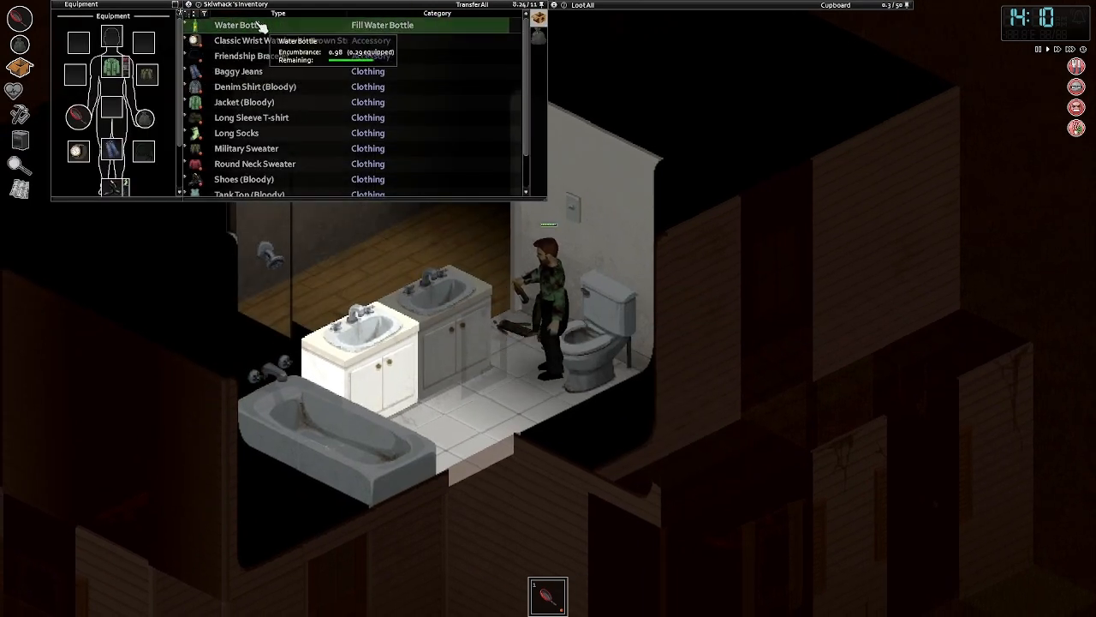
pyautogui.rightClick(385, 351)
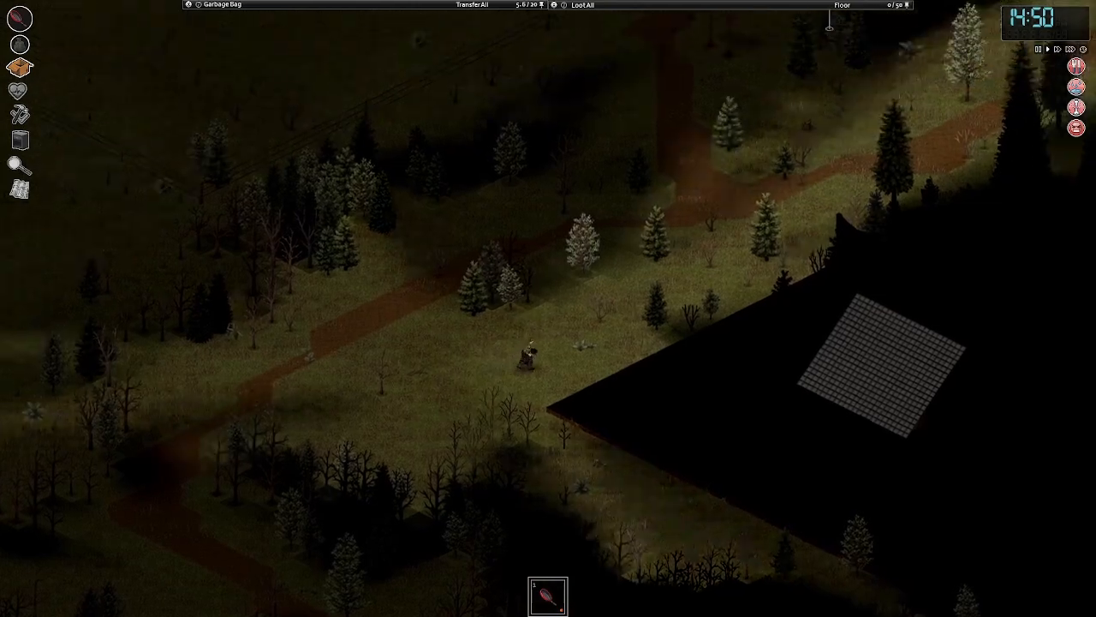
# Step: Walk from the house across the dark wooded field to the next building
pyautogui.click(583, 6)
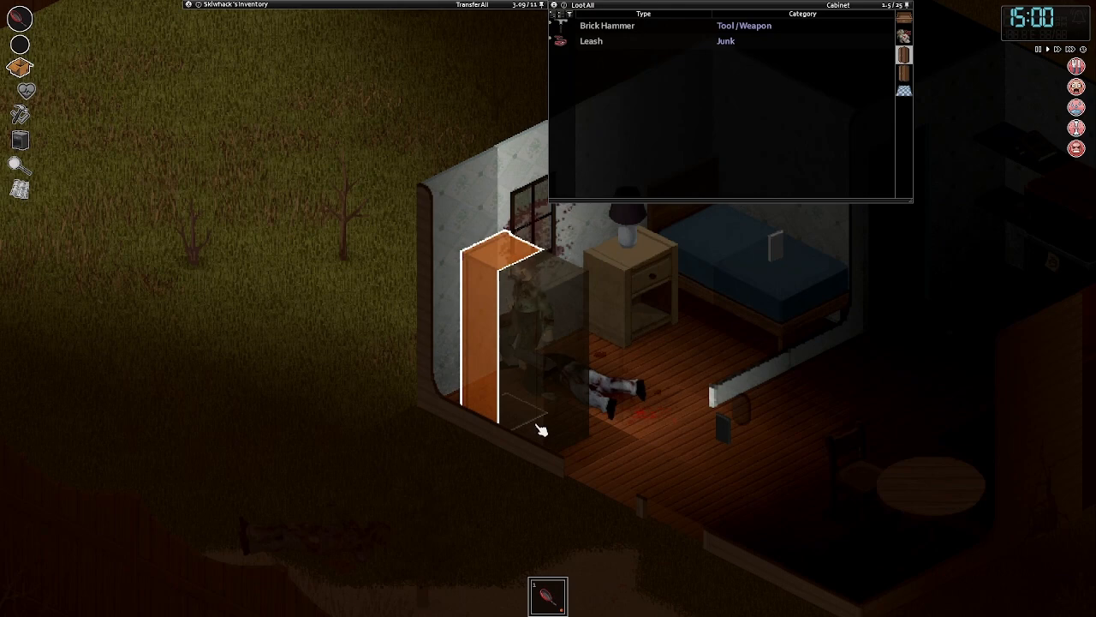
# Step: Take the Brick Hammer from the cabinet and grab the Canned Fruit Cocktail
pyautogui.rightClick(606, 26)
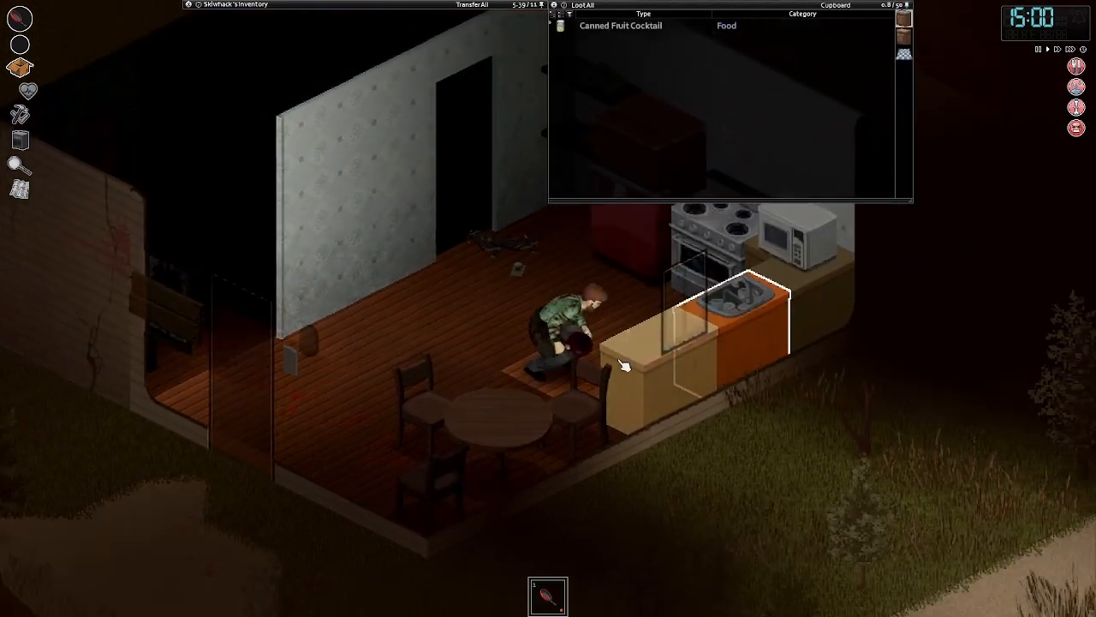
pyautogui.rightClick(620, 25)
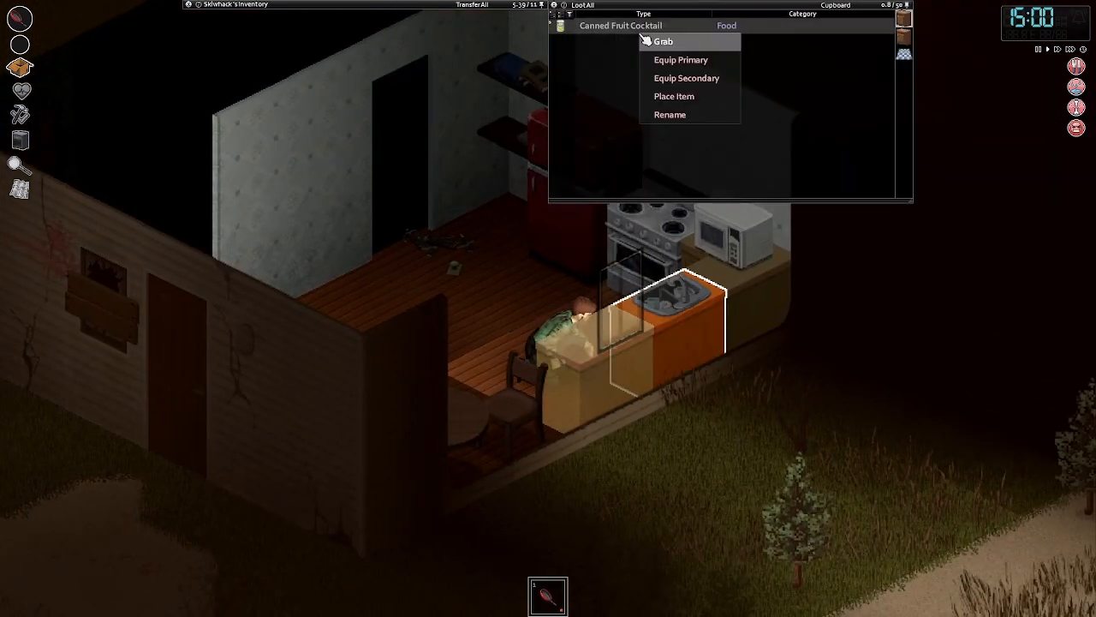
pyautogui.click(664, 41)
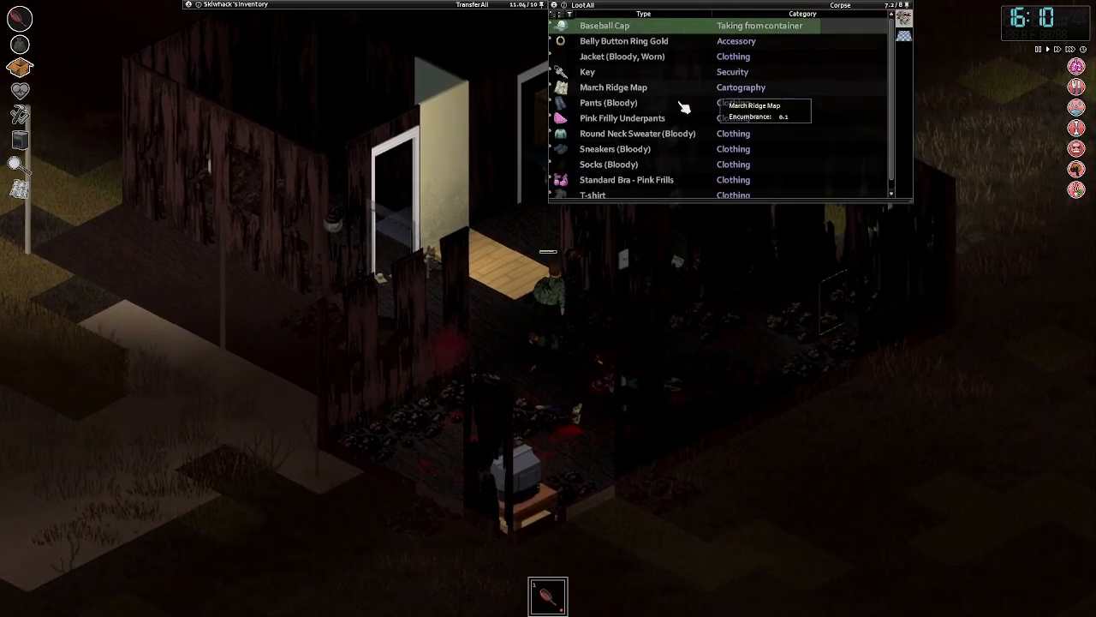
# Step: Take and wear the corpse's Baseball Cap, then grab its Round Neck Sweater
pyautogui.rightClick(637, 118)
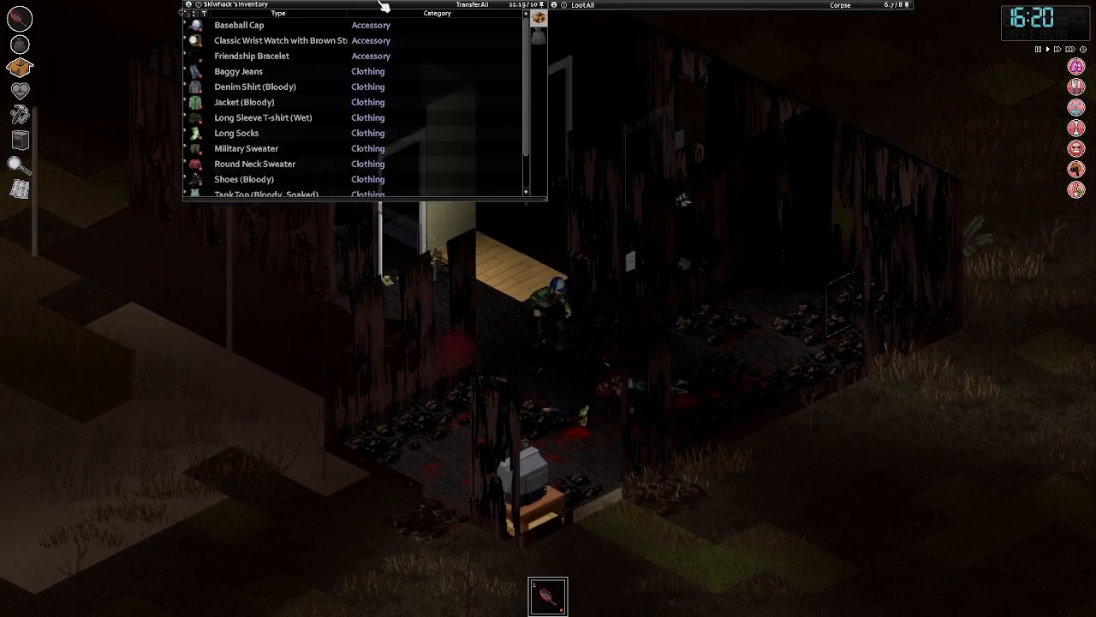
pyautogui.rightClick(602, 117)
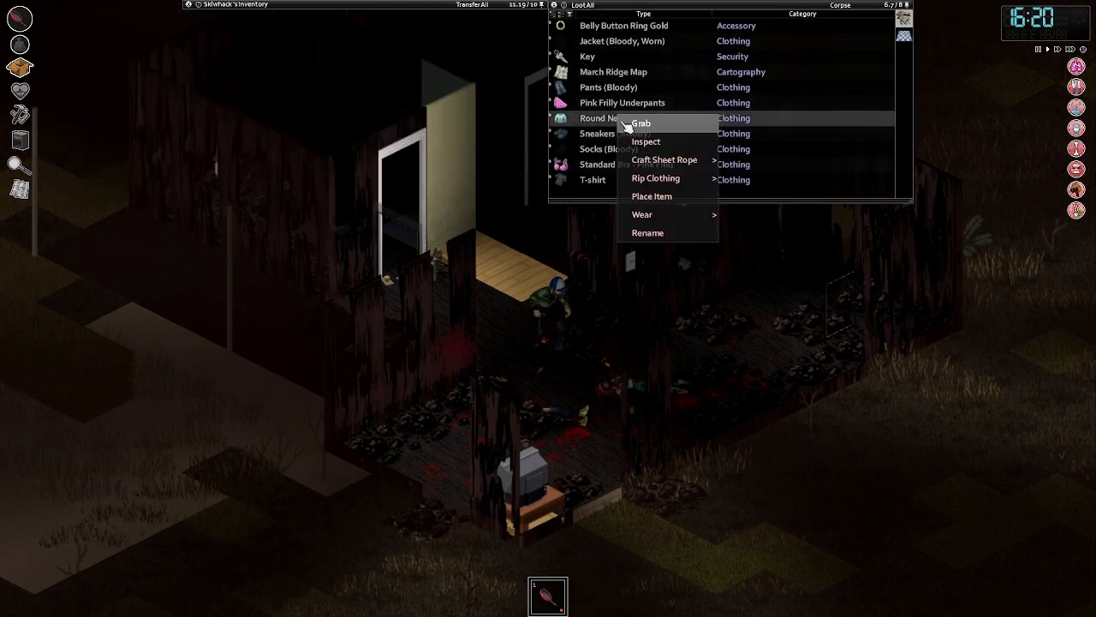
pyautogui.click(641, 123)
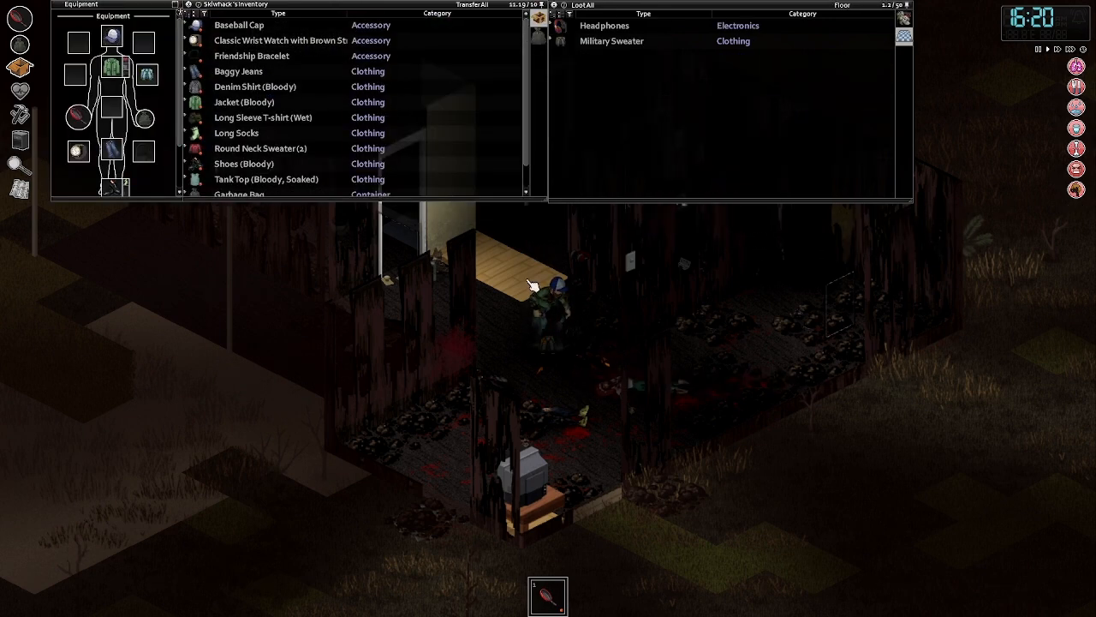
pyautogui.moveTo(112, 67)
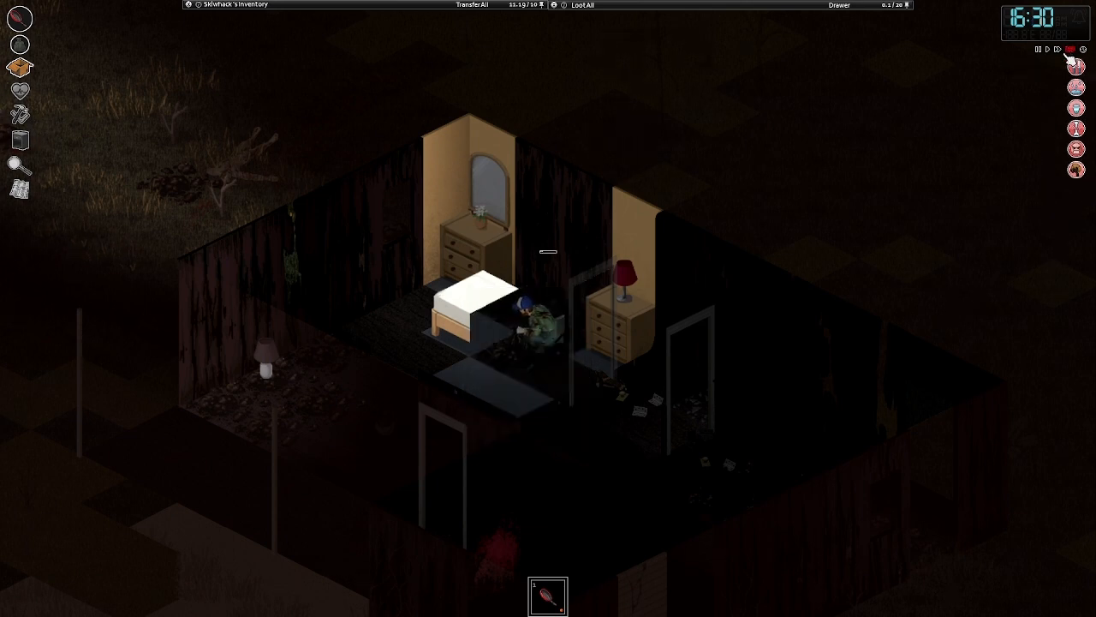
# Step: Fast-forward game time, search the bedroom drawer, and return to the doorway
pyautogui.click(1048, 49)
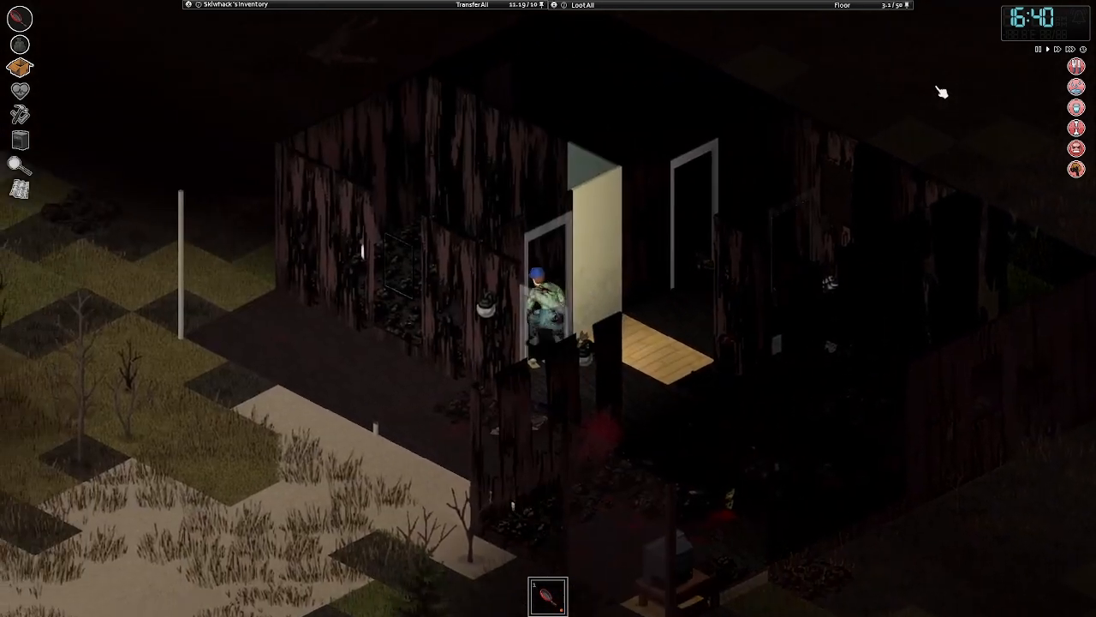
pyautogui.click(19, 90)
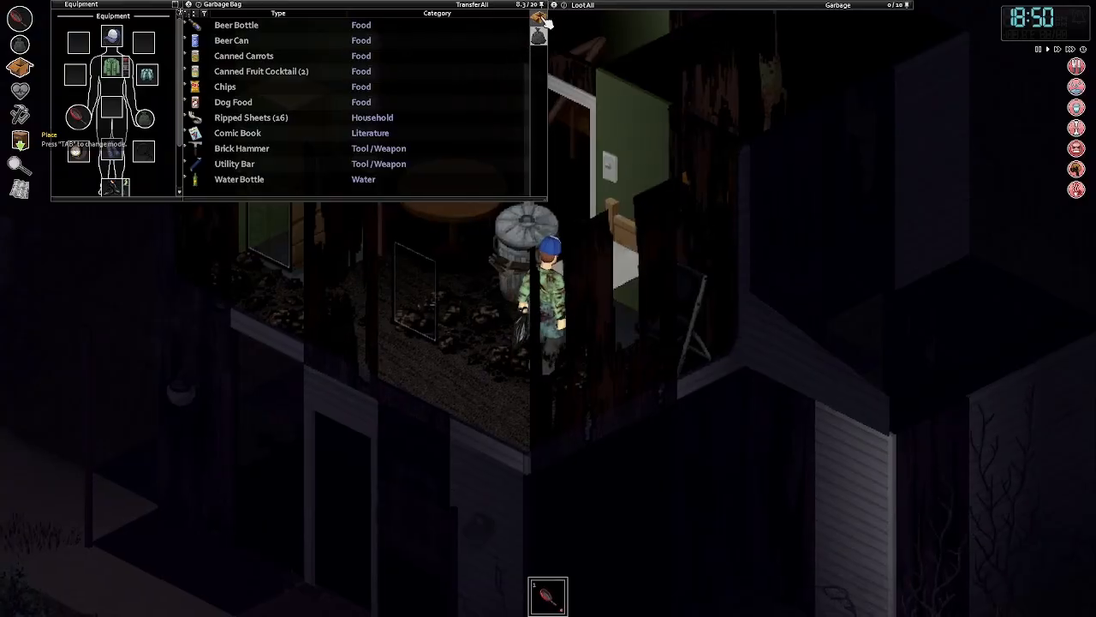
# Step: Remove the left hand's dirty bandage and rewrap the groin wound with Ripped Sheets
pyautogui.click(538, 18)
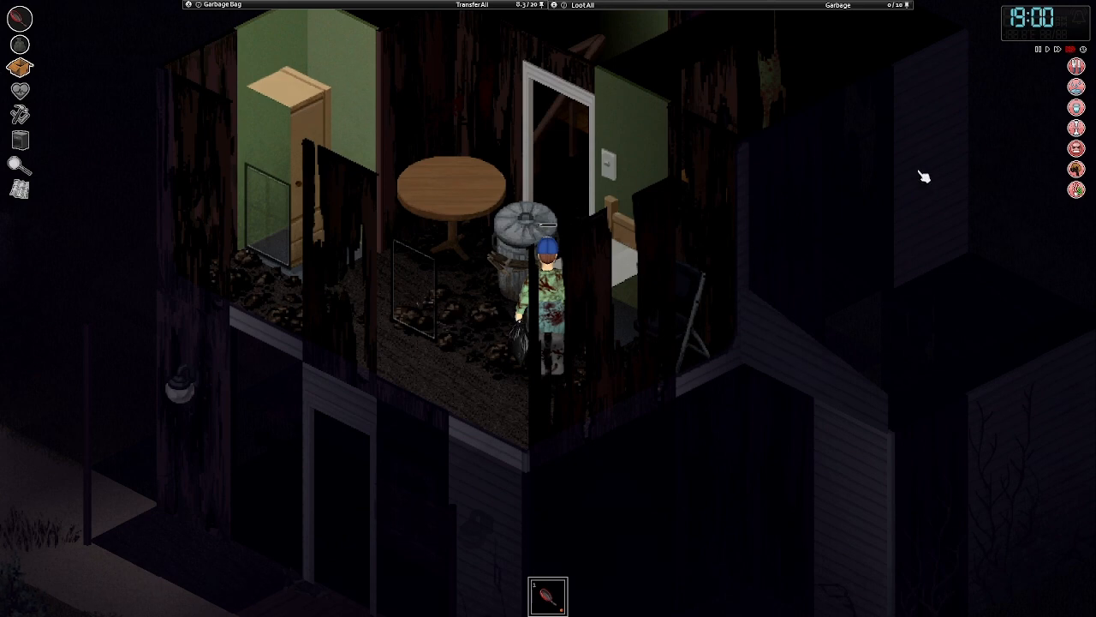
pyautogui.scroll(-3)
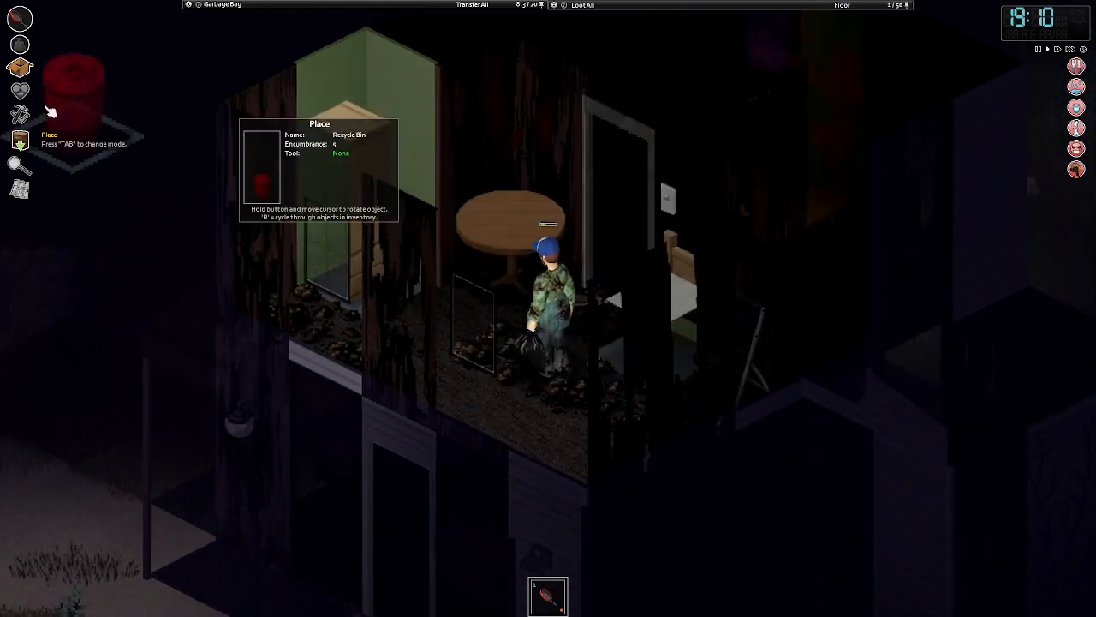
pyautogui.click(19, 91)
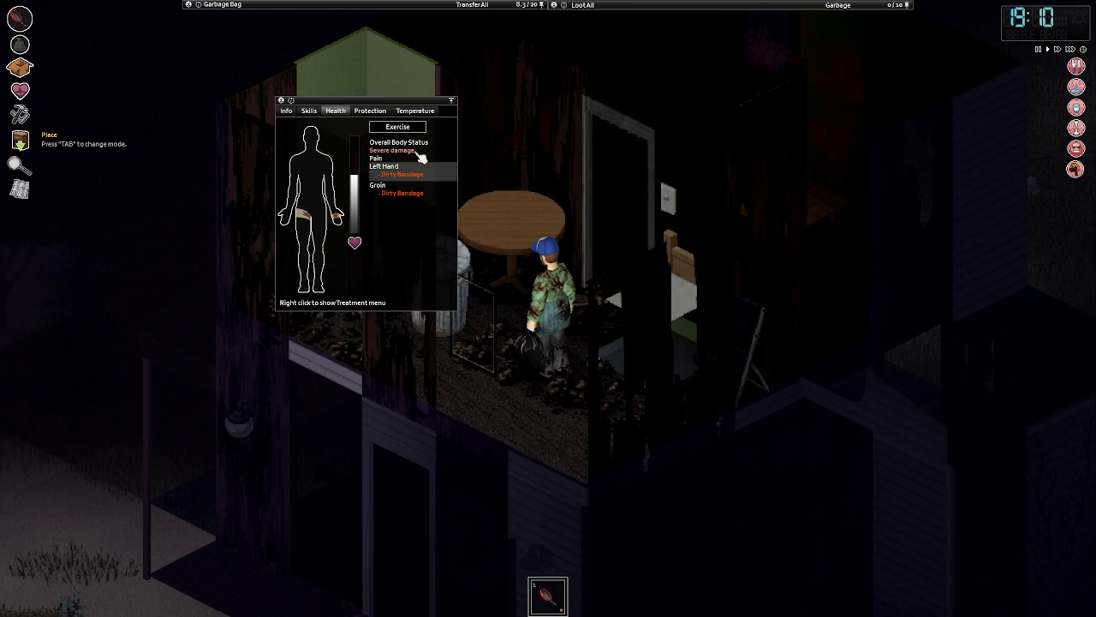
pyautogui.rightClick(400, 174)
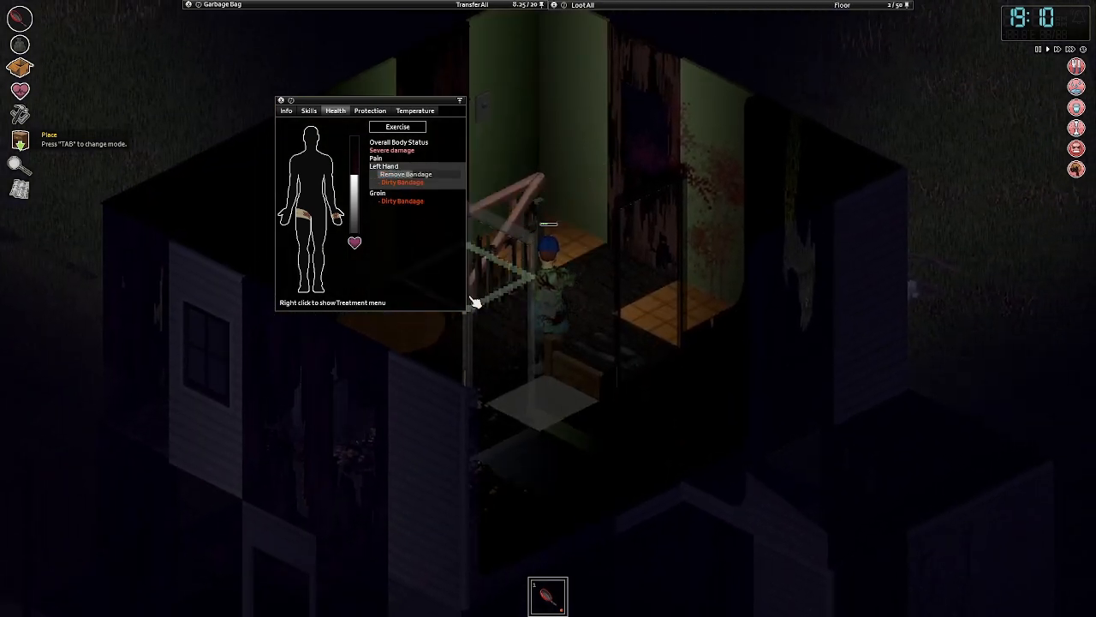
pyautogui.click(405, 174)
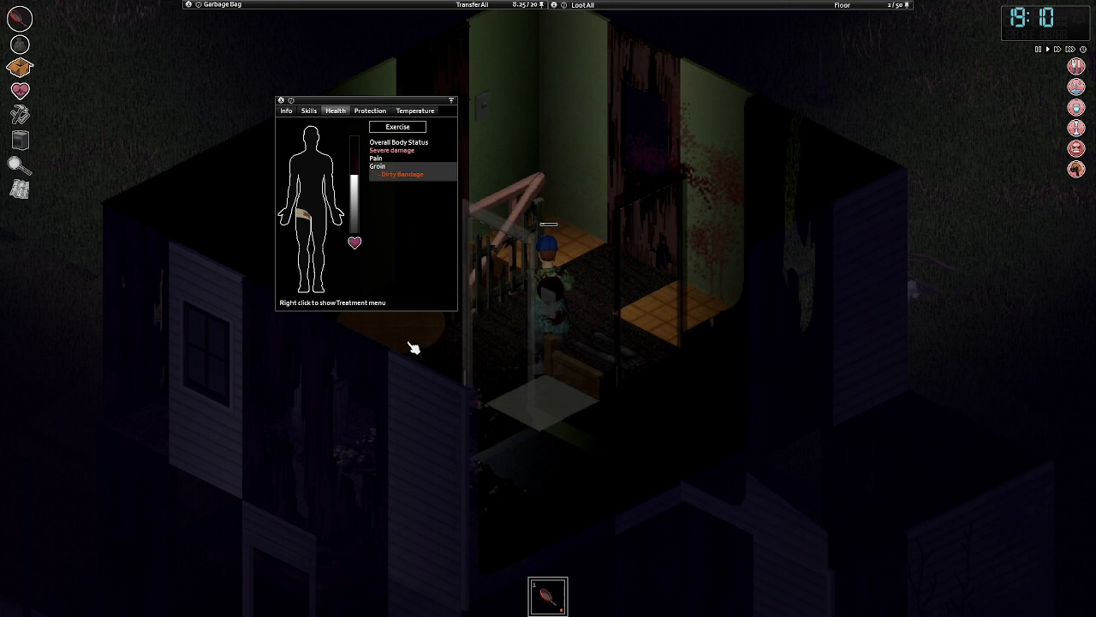
pyautogui.rightClick(398, 174)
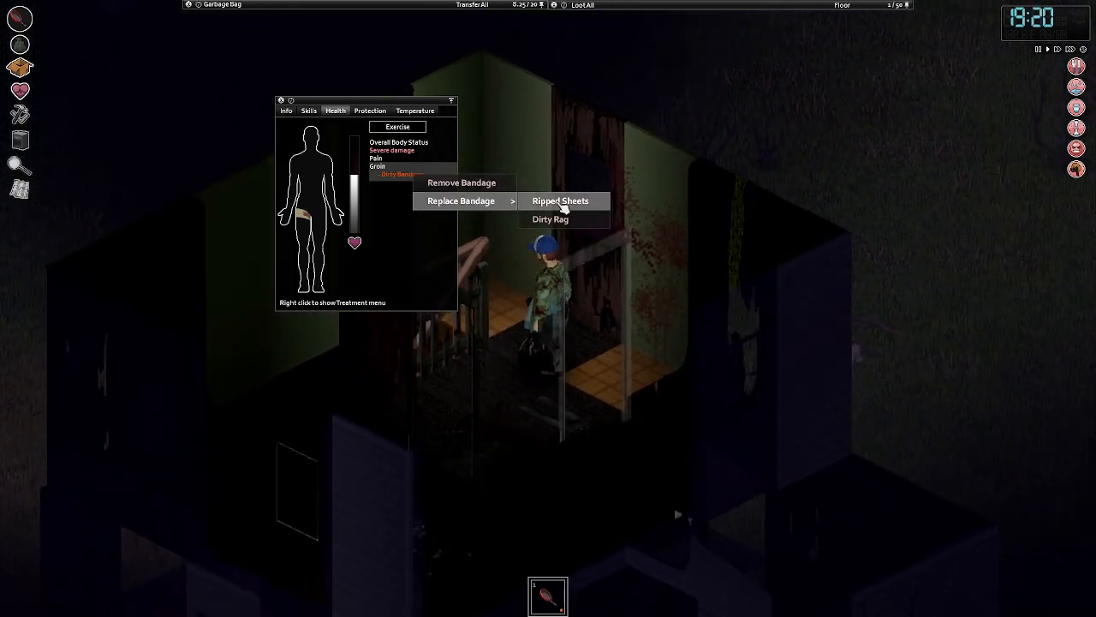
pyautogui.click(560, 200)
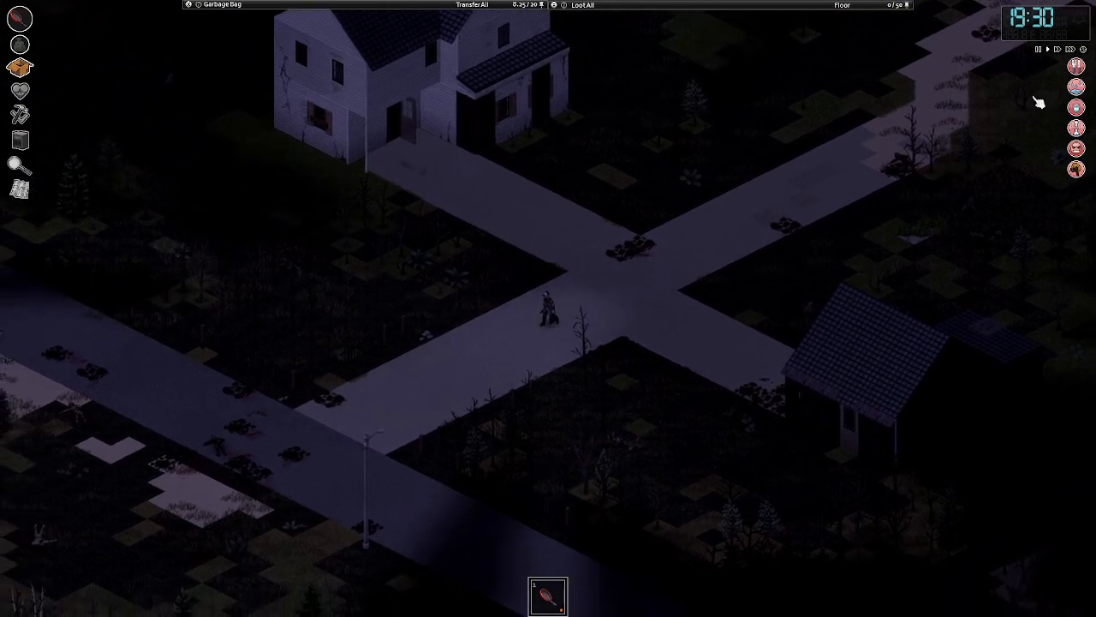
# Step: Equip the Water Bottle as primary, then bag the Canned Beans and Spaghetti Bolognese
pyautogui.rightClick(239, 179)
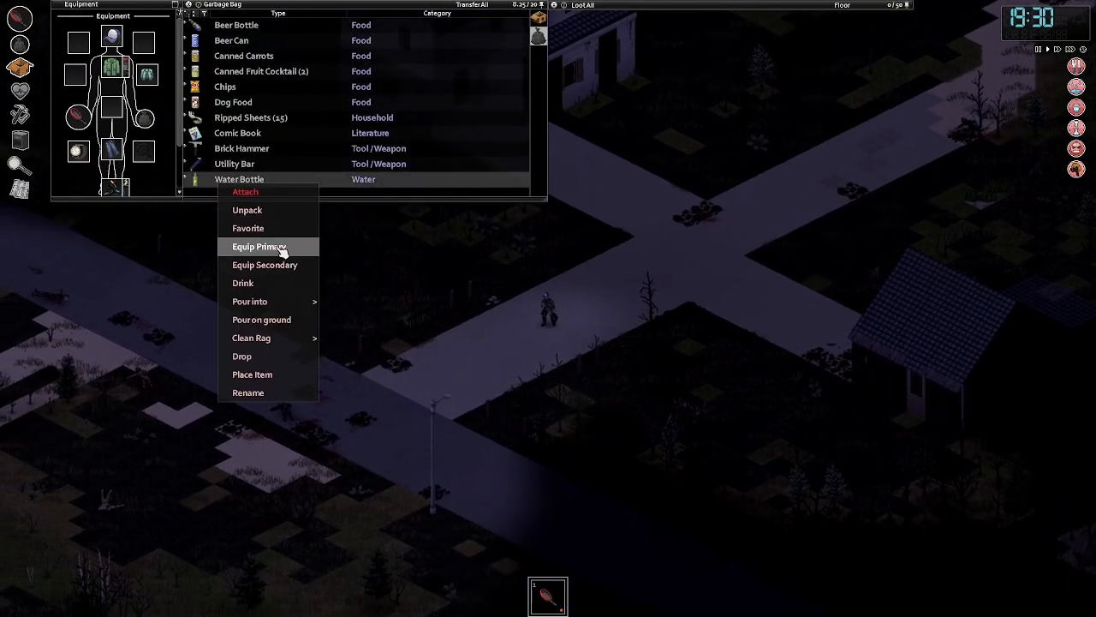
pyautogui.click(246, 210)
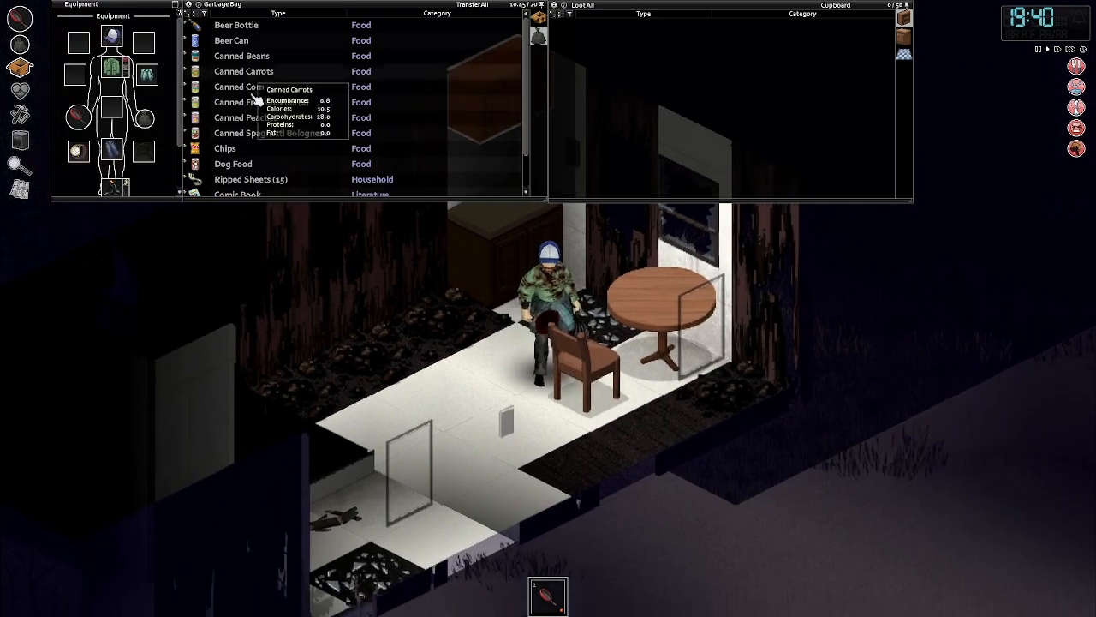
# Step: Eat all of the Chips from the Garbage Bag
pyautogui.rightClick(225, 105)
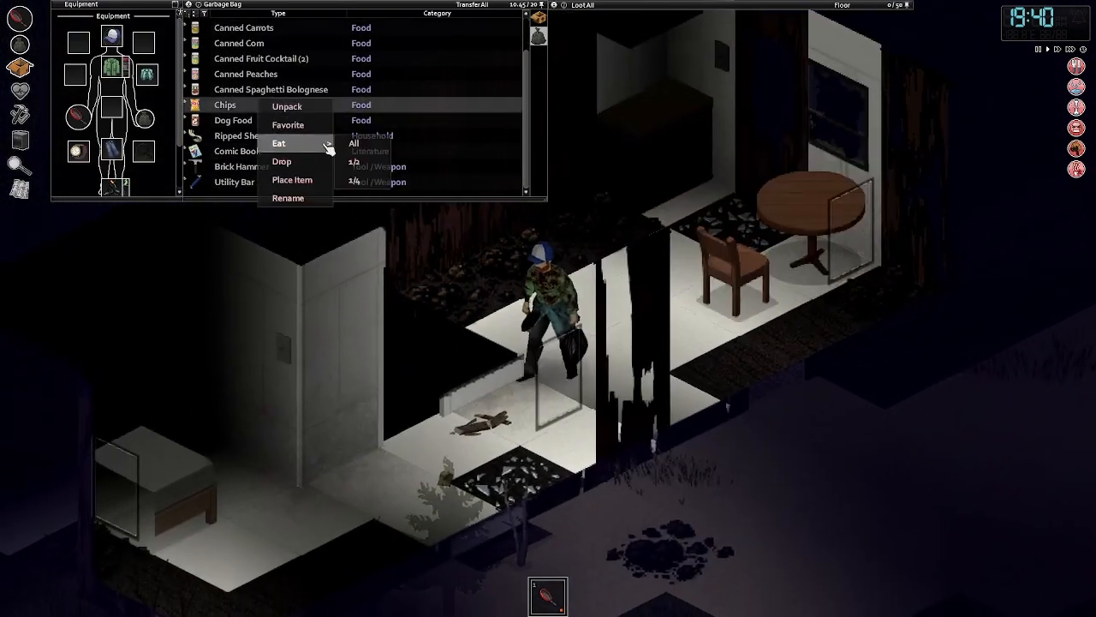
pyautogui.click(278, 143)
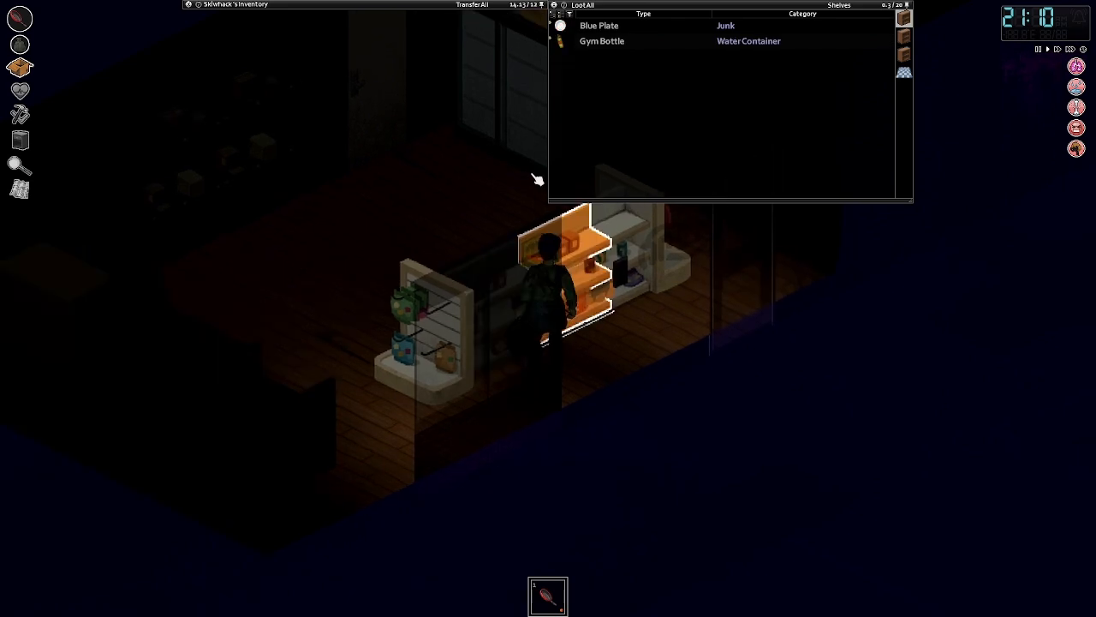
# Step: Wield the Post Maul in both hands and inspect the crowbar, shovel and repair kit
pyautogui.rightClick(598, 40)
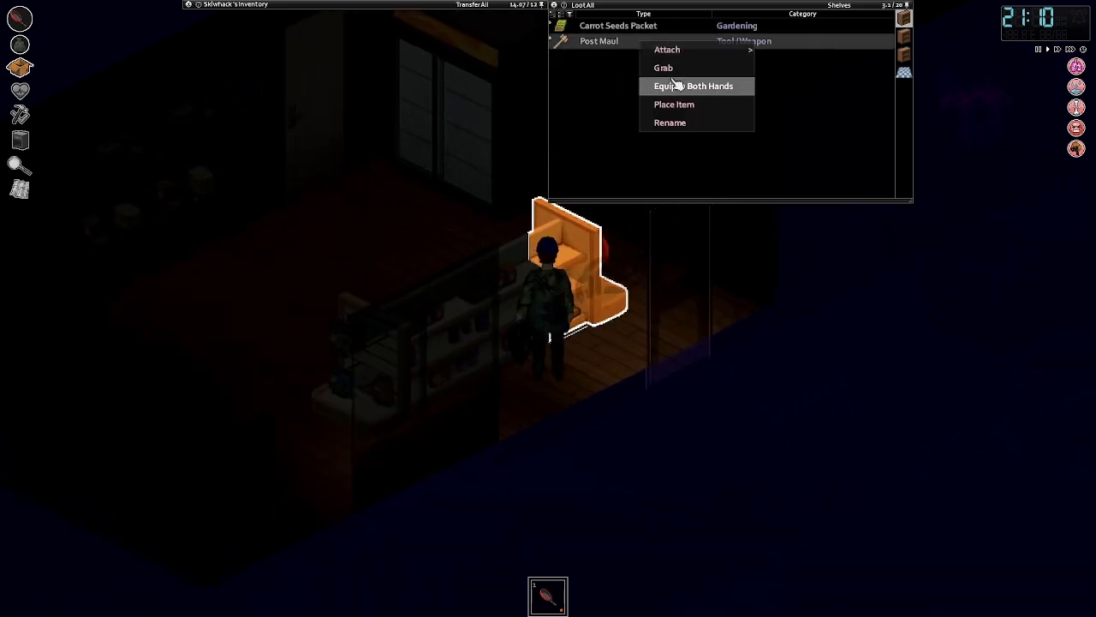
pyautogui.click(693, 85)
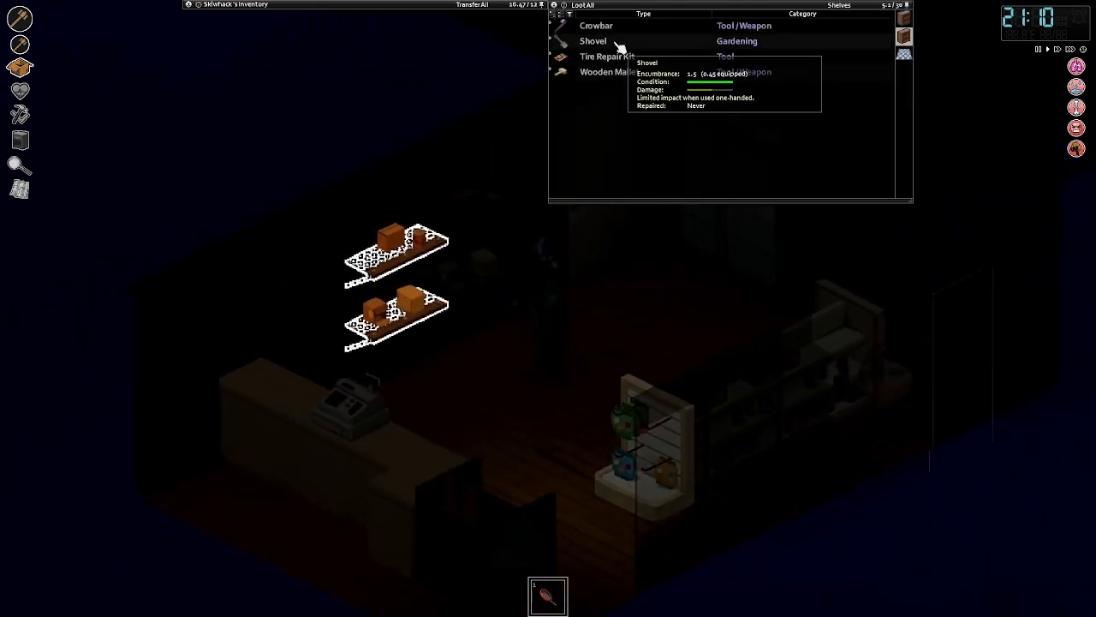
pyautogui.moveTo(616, 25)
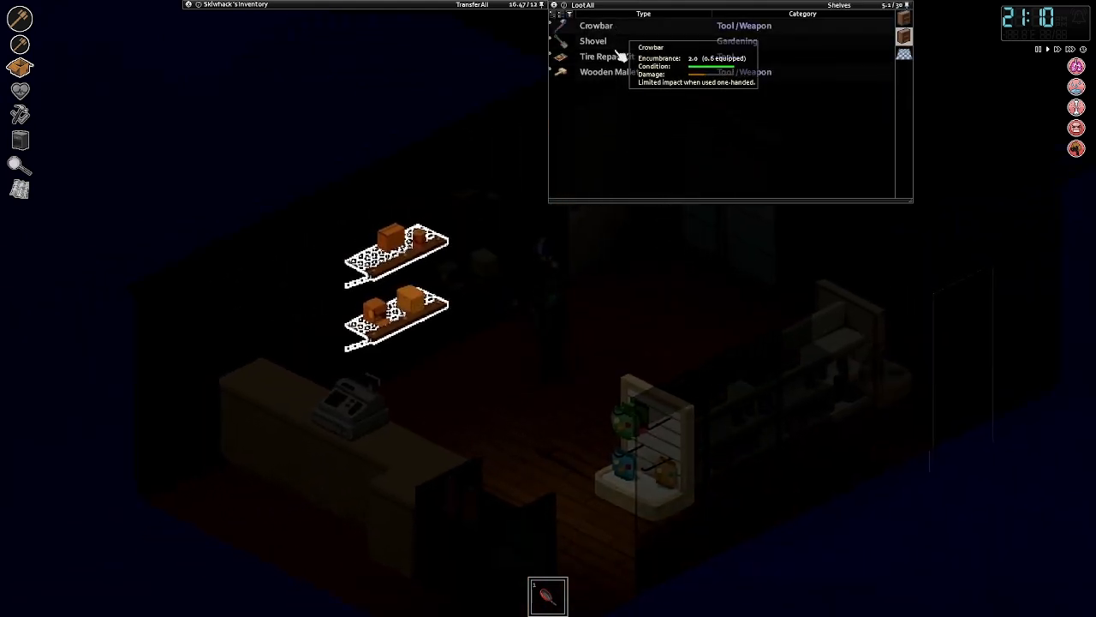
pyautogui.moveTo(609, 71)
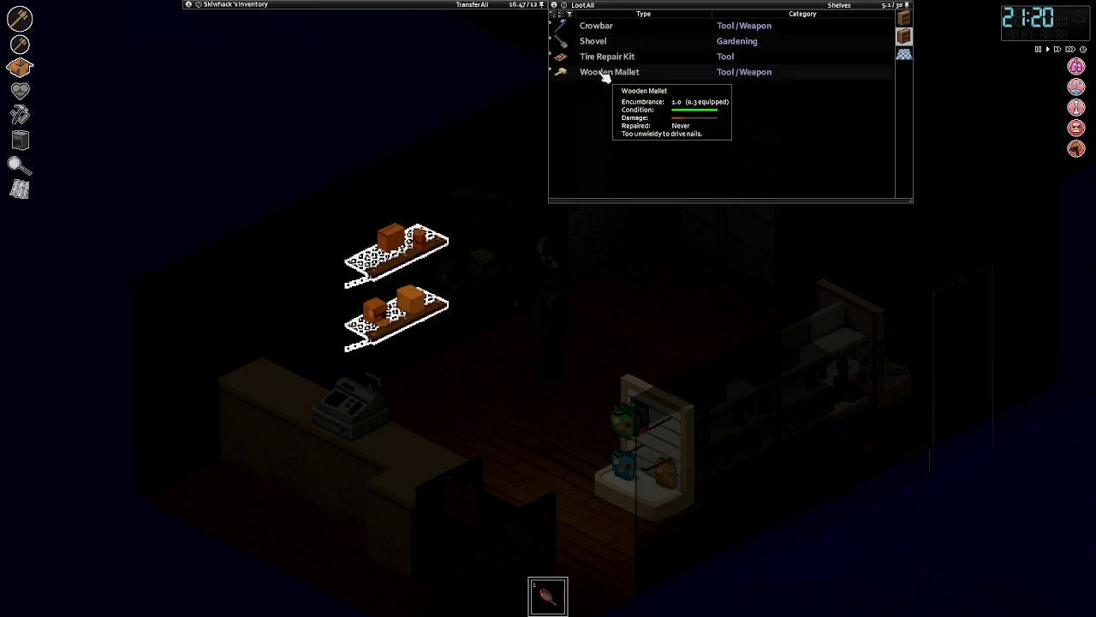
pyautogui.moveTo(595, 26)
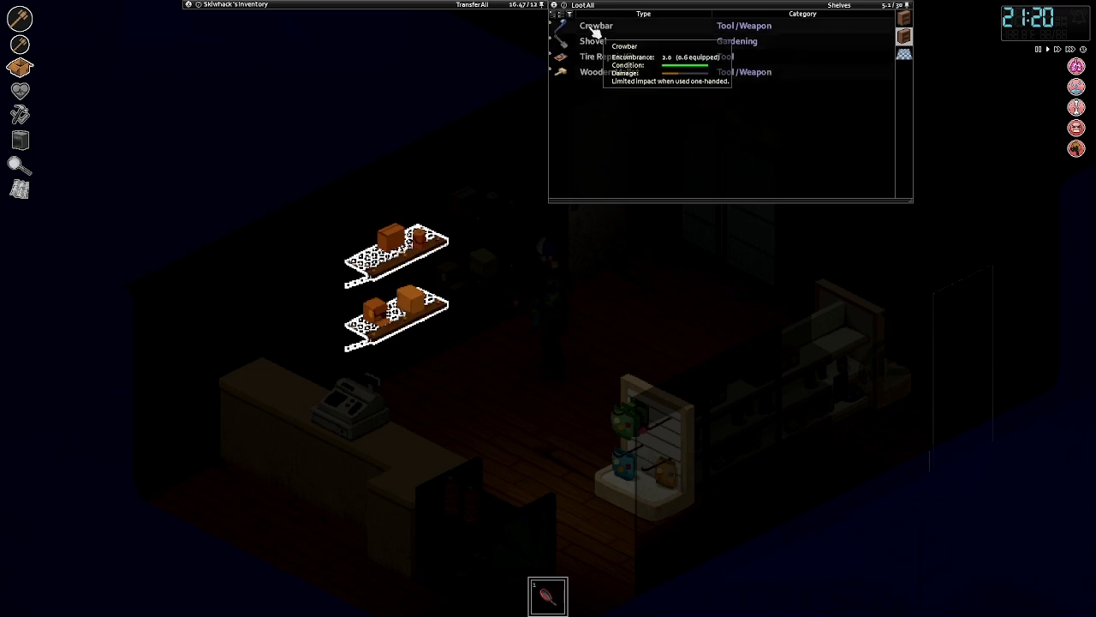
pyautogui.moveTo(597, 86)
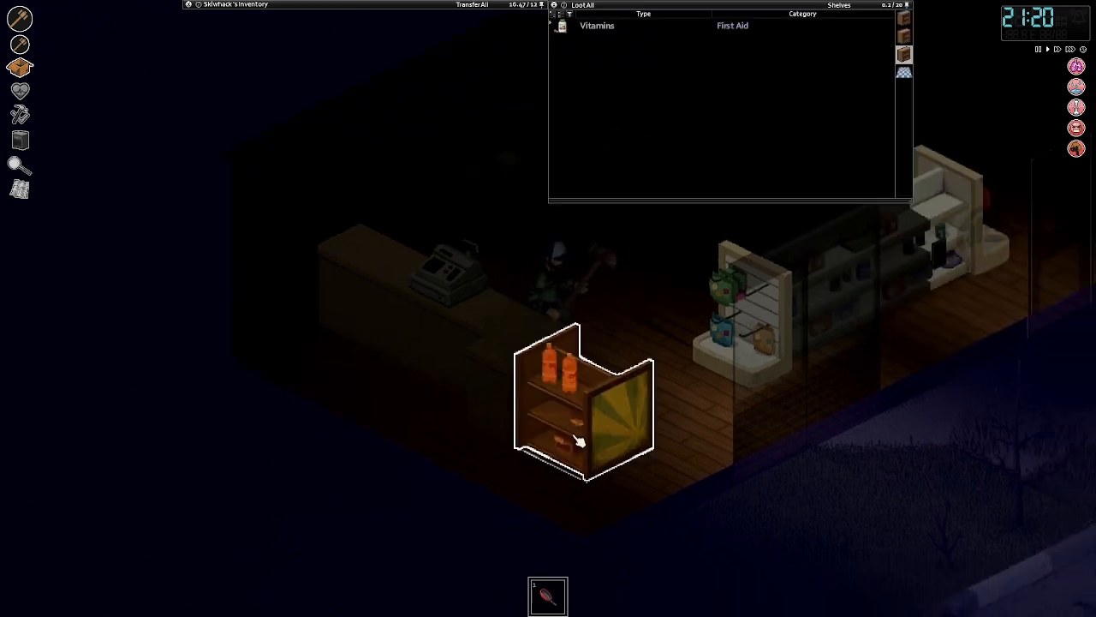
# Step: Pause the game and scroll down through the installed mods list
pyautogui.press('Escape')
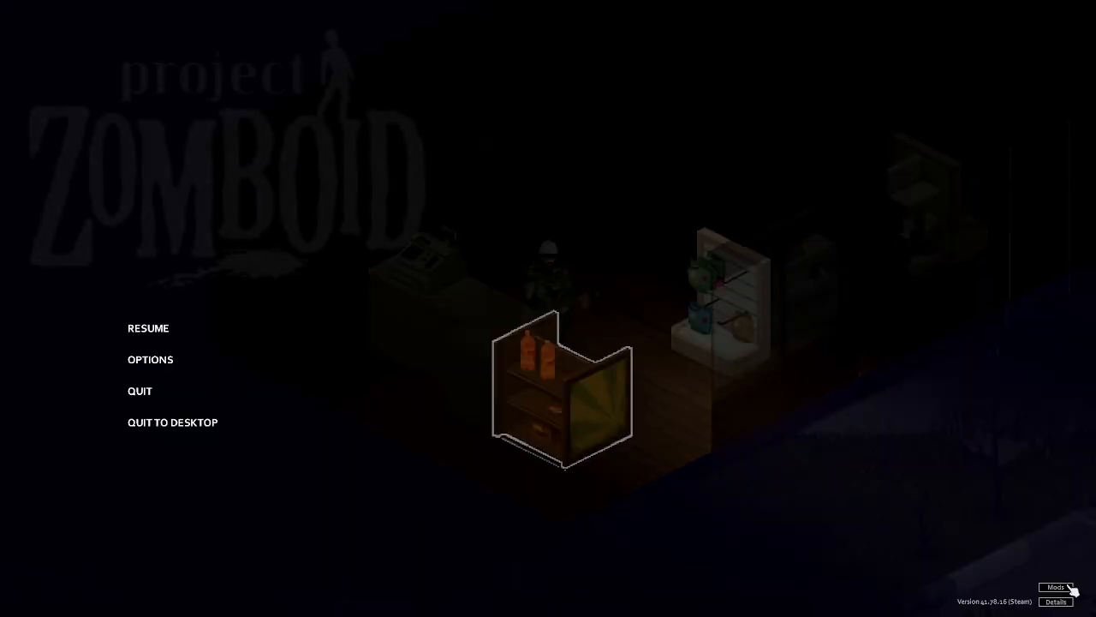
pyautogui.click(1055, 587)
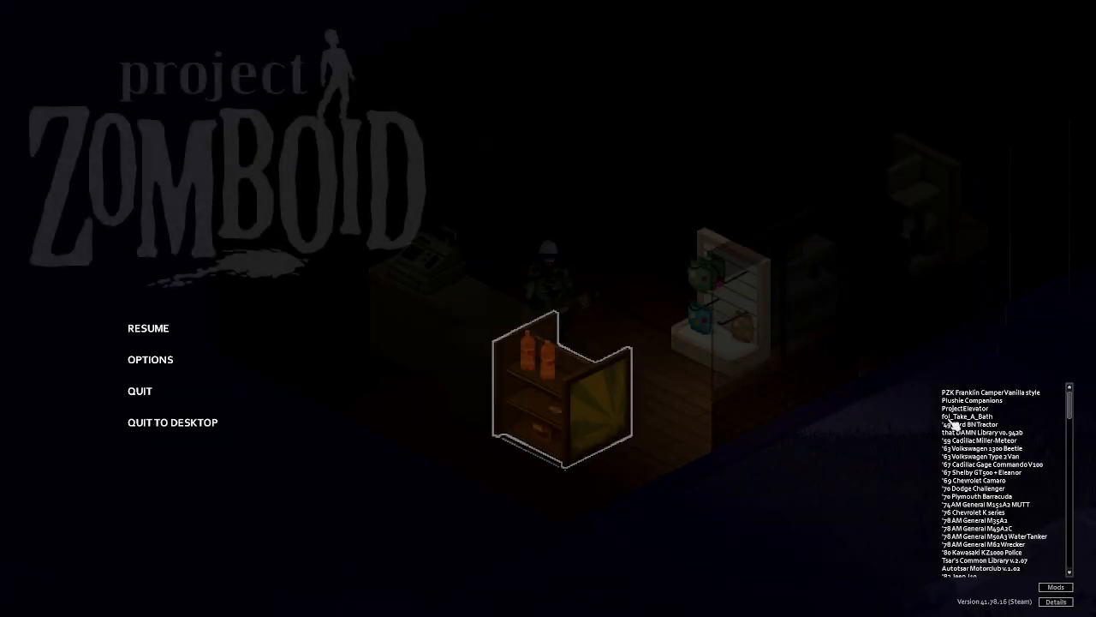
pyautogui.scroll(-3)
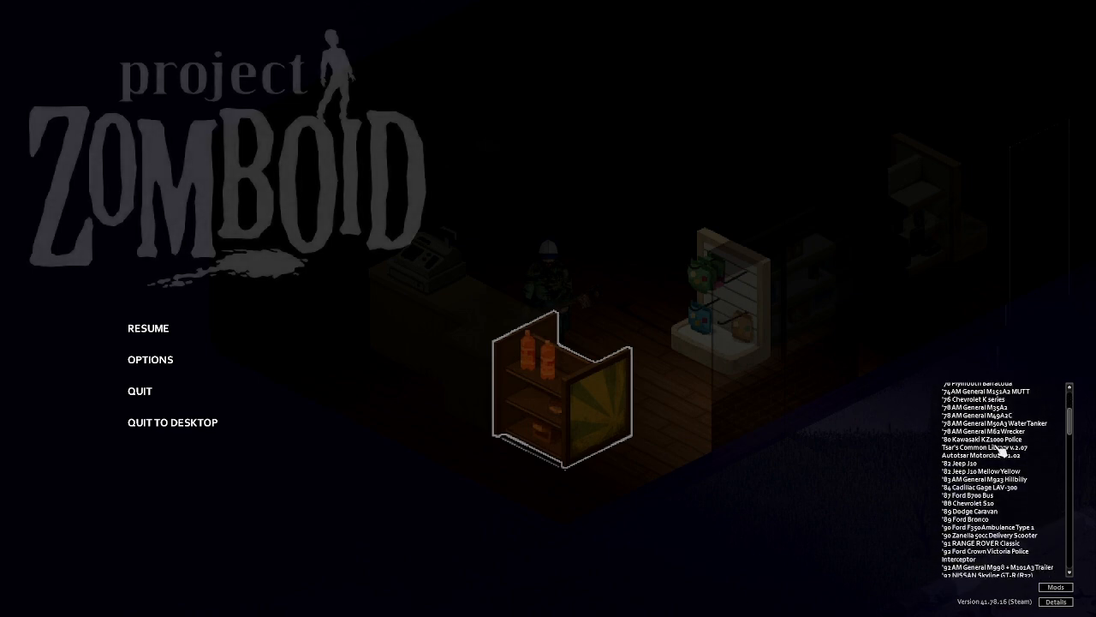
pyautogui.scroll(-3)
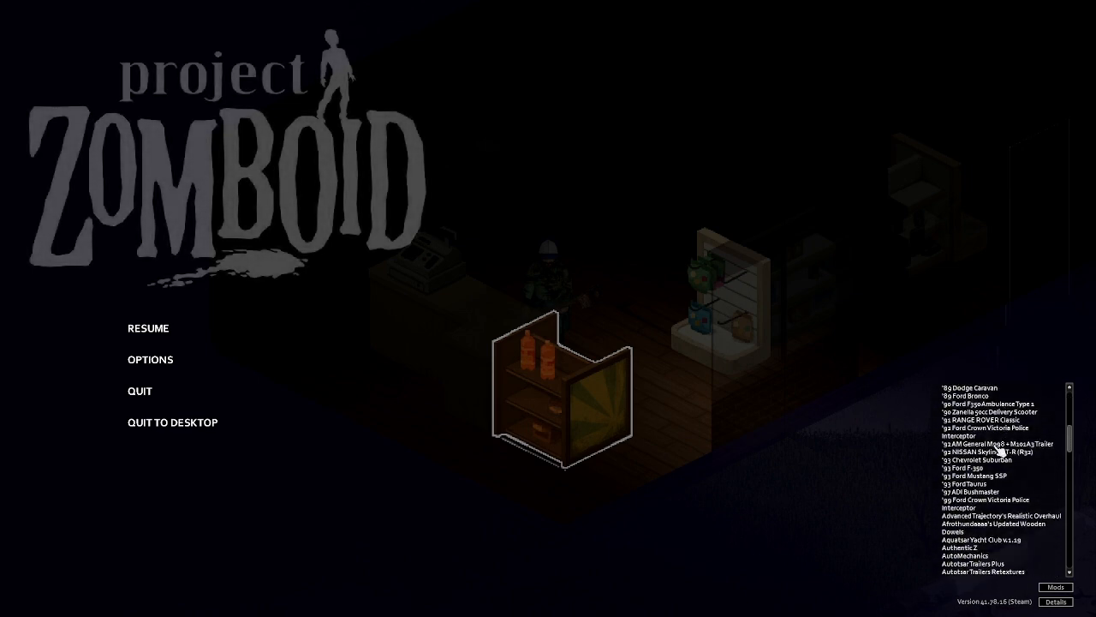
pyautogui.scroll(-3)
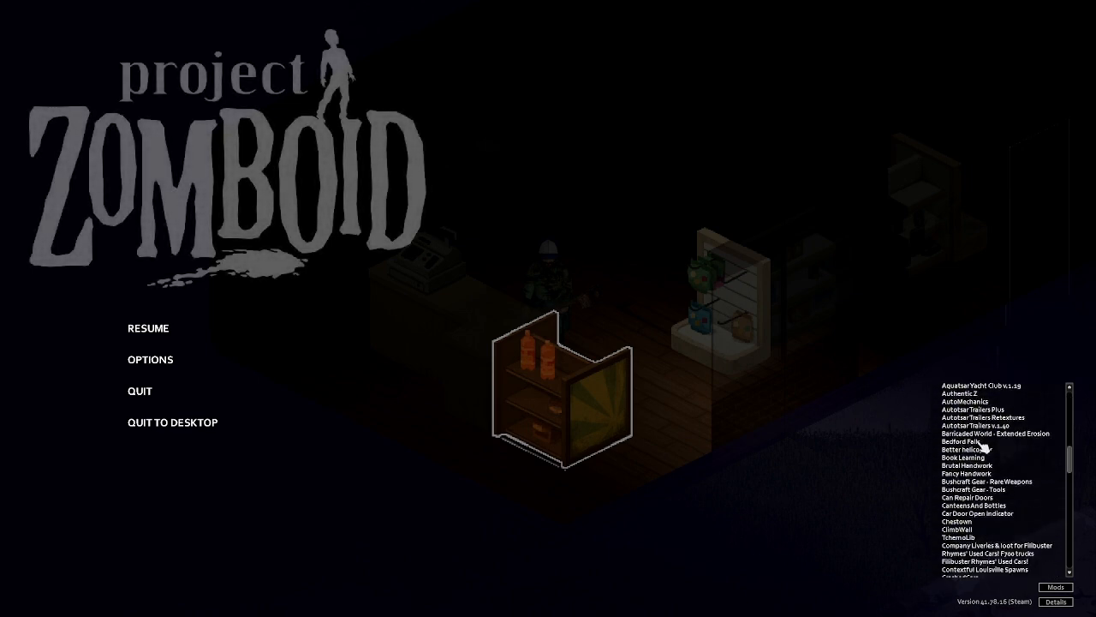
pyautogui.scroll(-3)
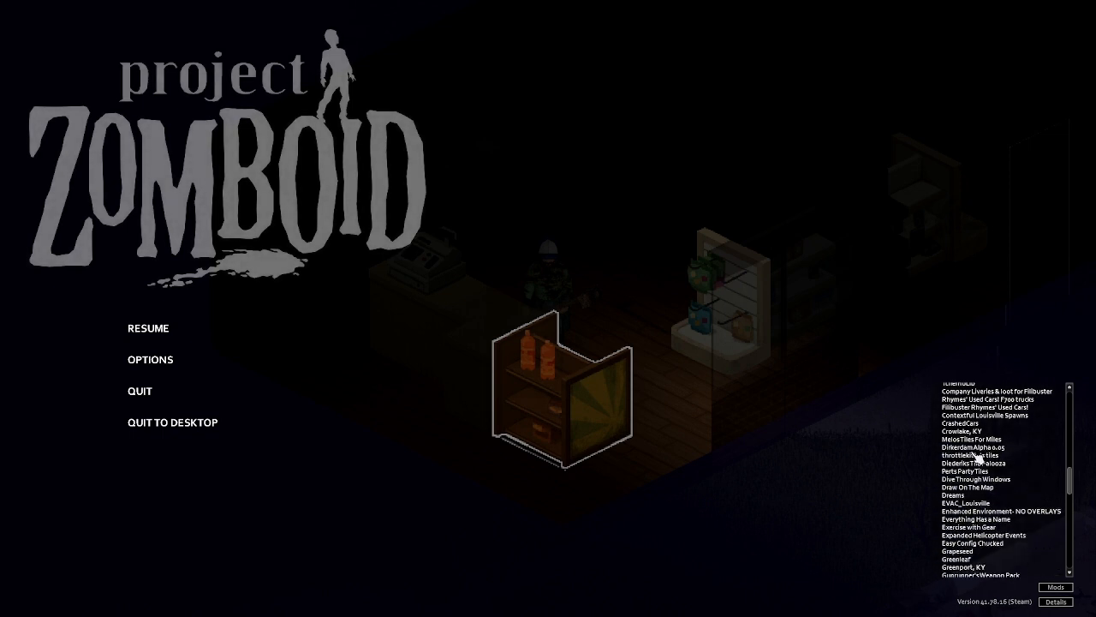
pyautogui.scroll(-3)
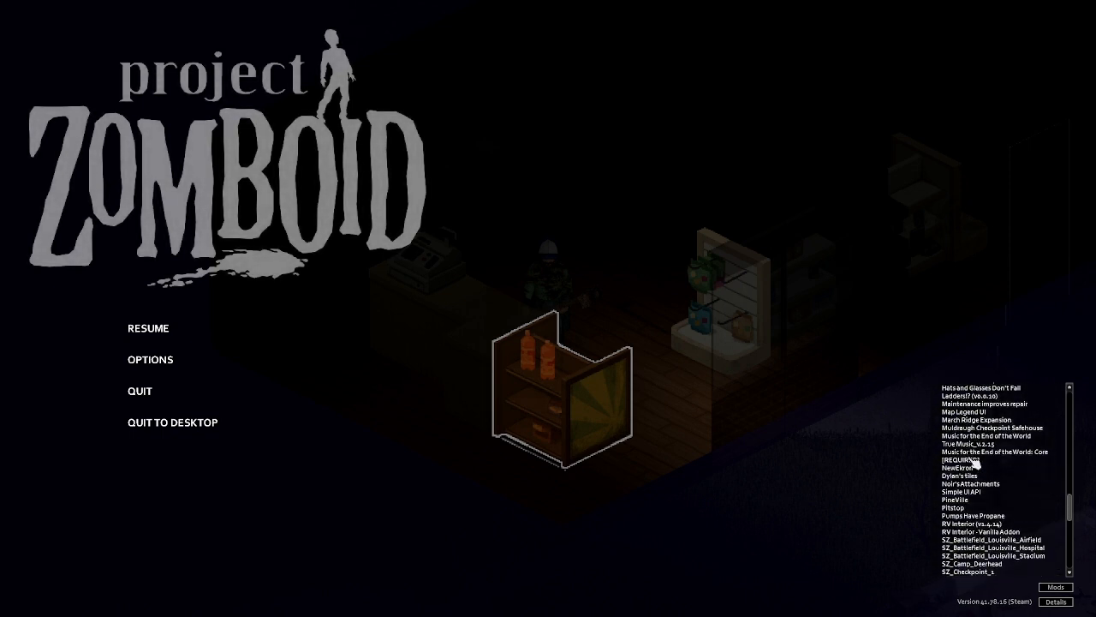
pyautogui.scroll(-3)
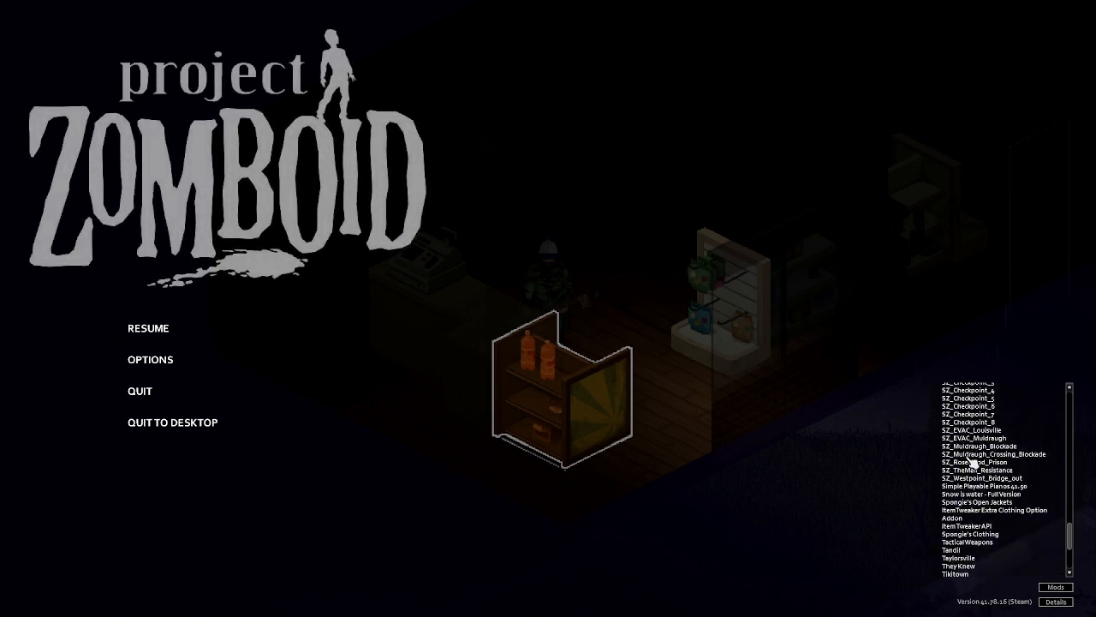
pyautogui.scroll(-3)
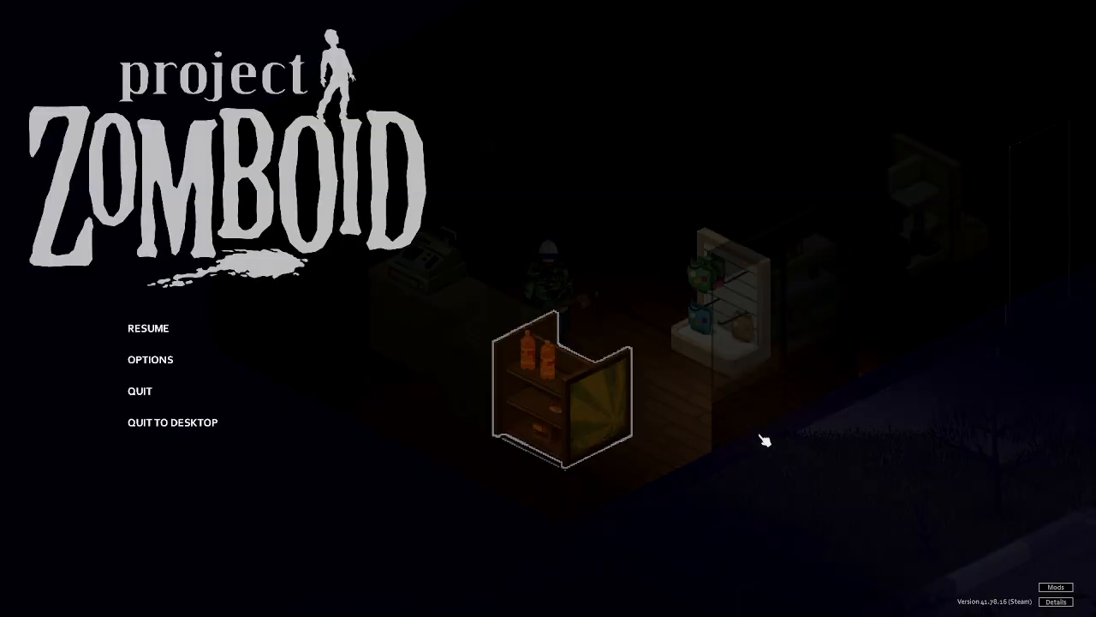
# Step: Resume play and attach the shelves' machete to the back, replacing the frying pan
pyautogui.click(148, 328)
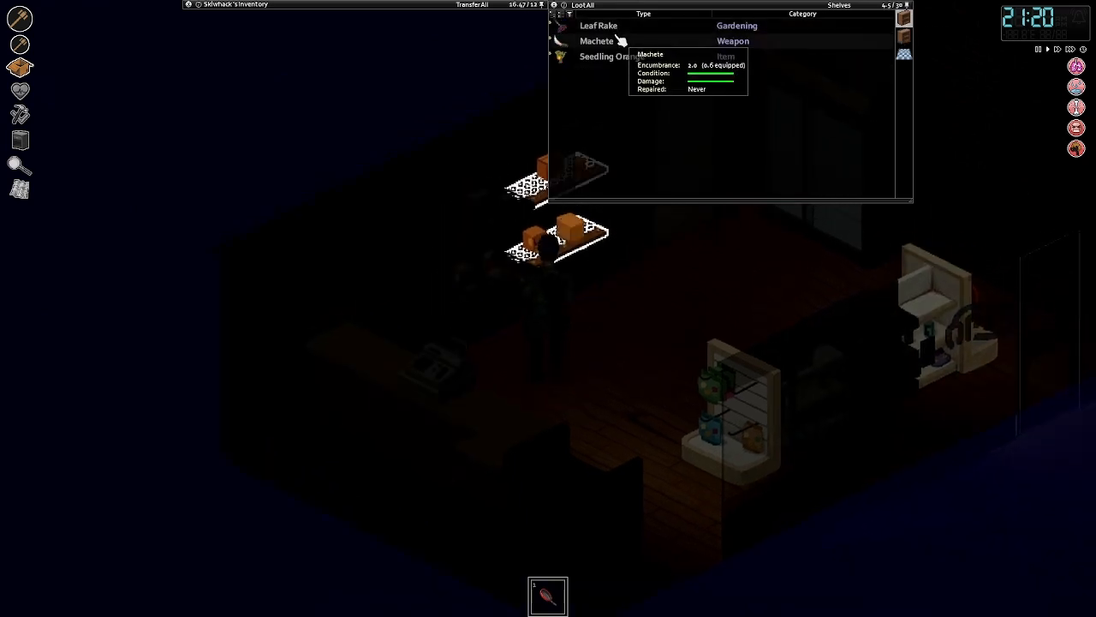
pyautogui.rightClick(596, 40)
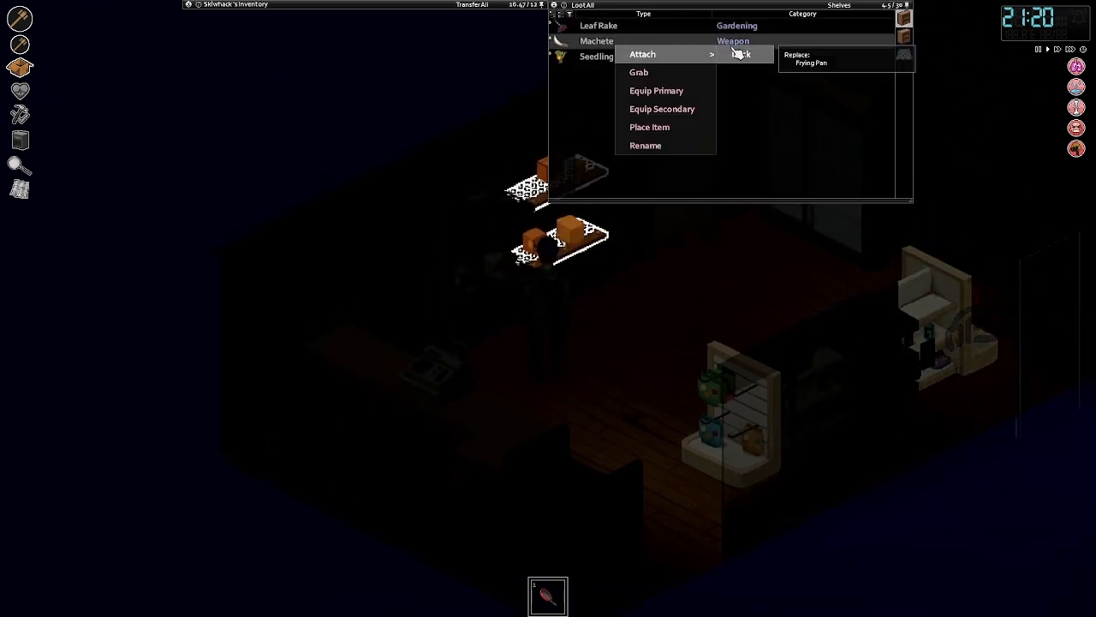
pyautogui.click(639, 72)
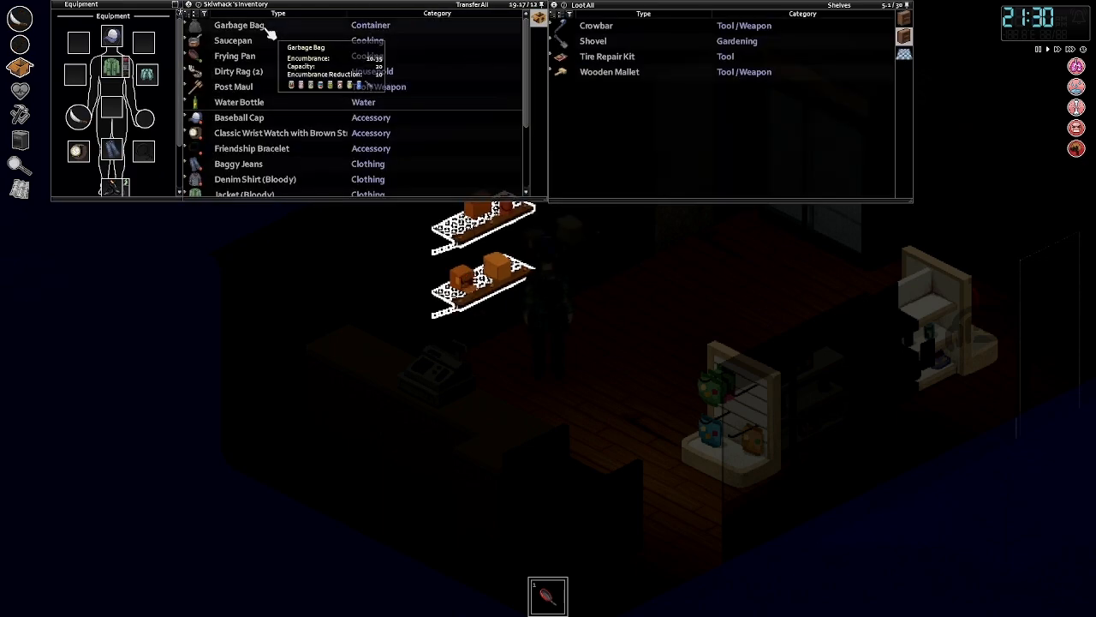
pyautogui.moveTo(592, 41)
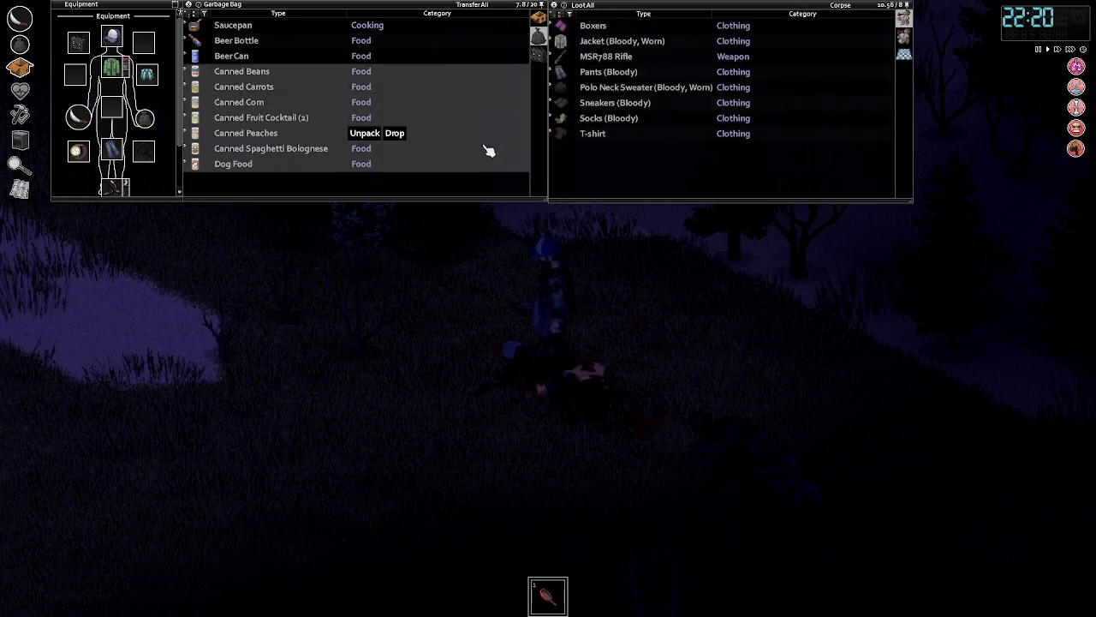
# Step: Unpack the canned beans, carrots and corn from the garbage bag, then view the tactical satchel
pyautogui.click(241, 71)
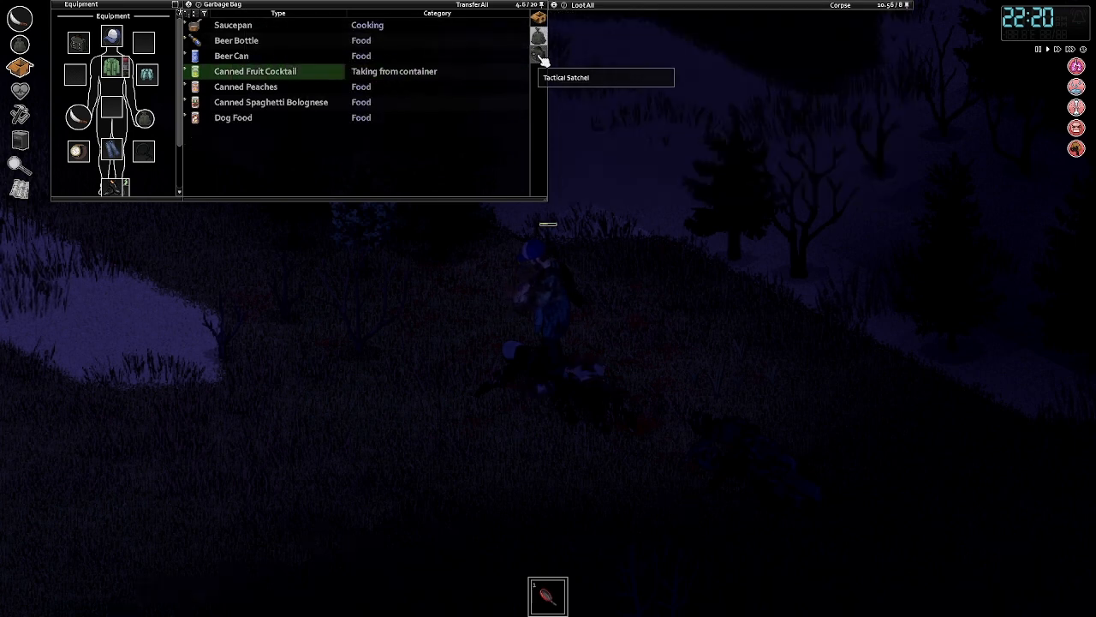
pyautogui.click(538, 54)
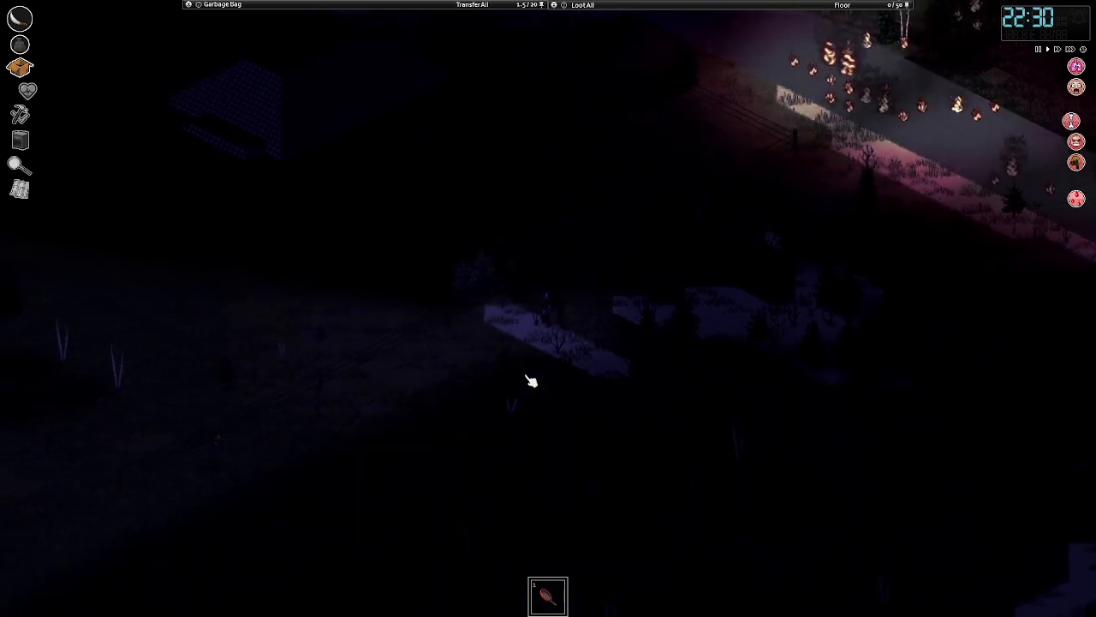
# Step: Bandage the bitten, bleeding neck with ripped sheets from the Health panel
pyautogui.click(19, 91)
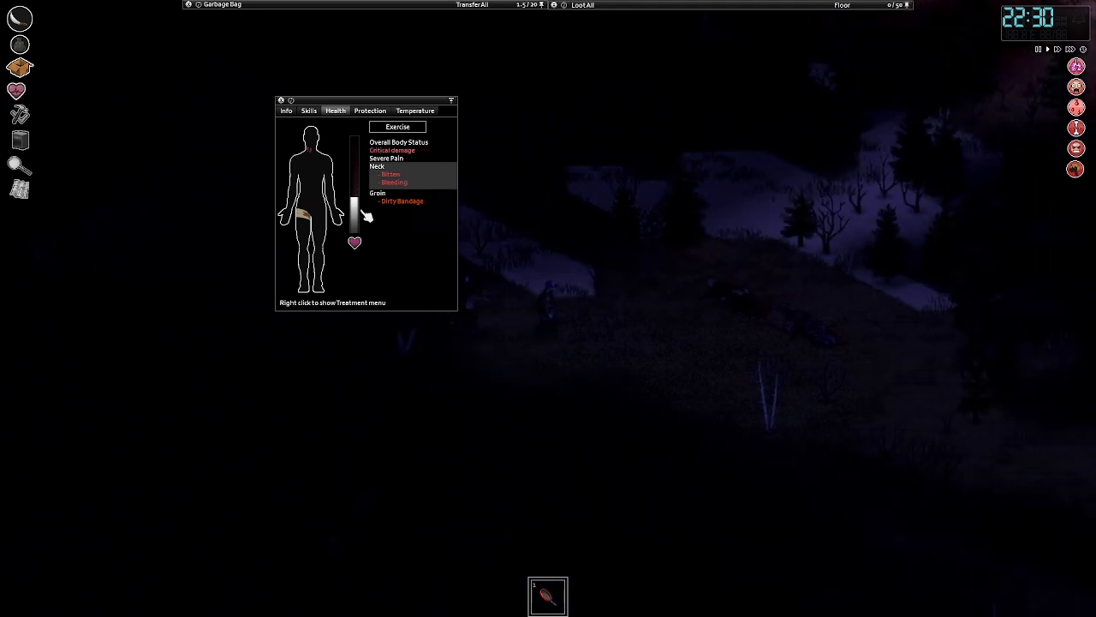
pyautogui.rightClick(392, 178)
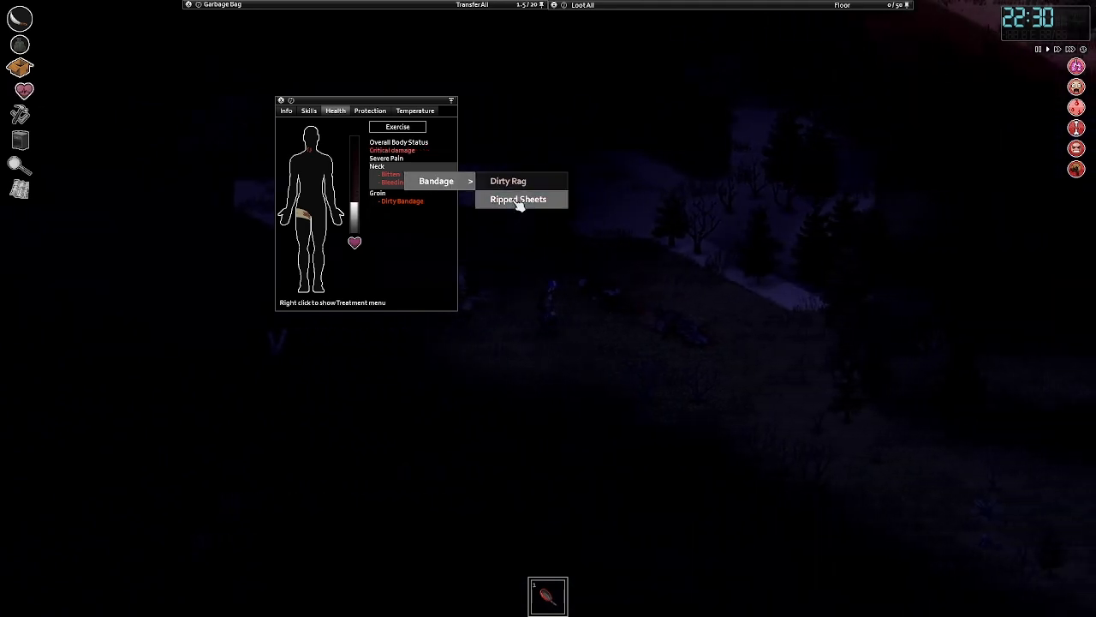
pyautogui.click(519, 199)
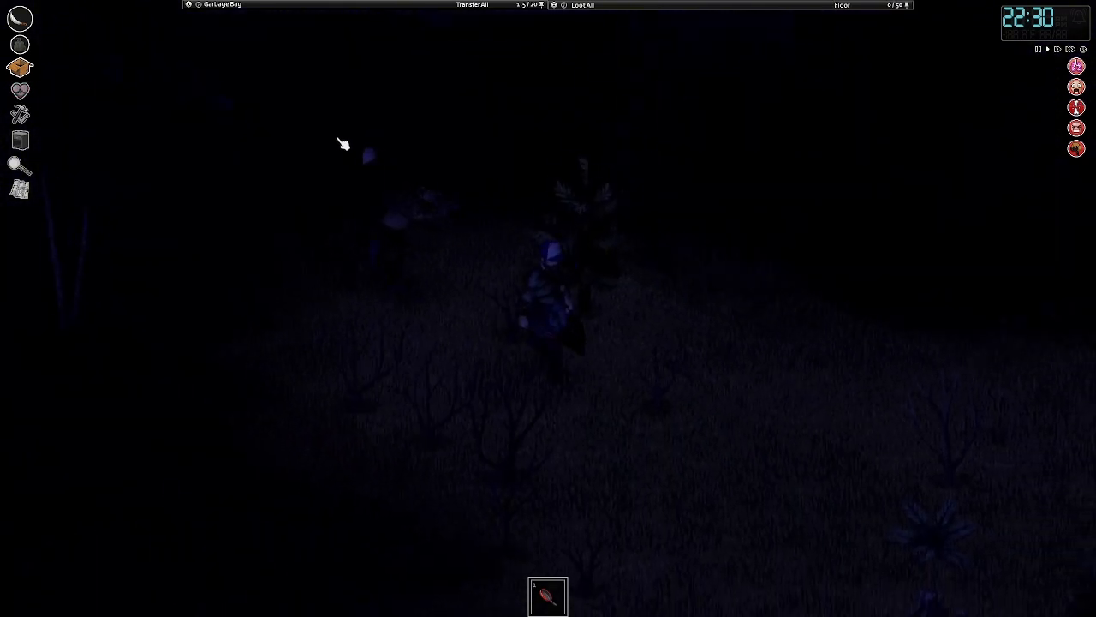
# Step: Walk away from the zombies into the store and open the Health panel
pyautogui.click(359, 272)
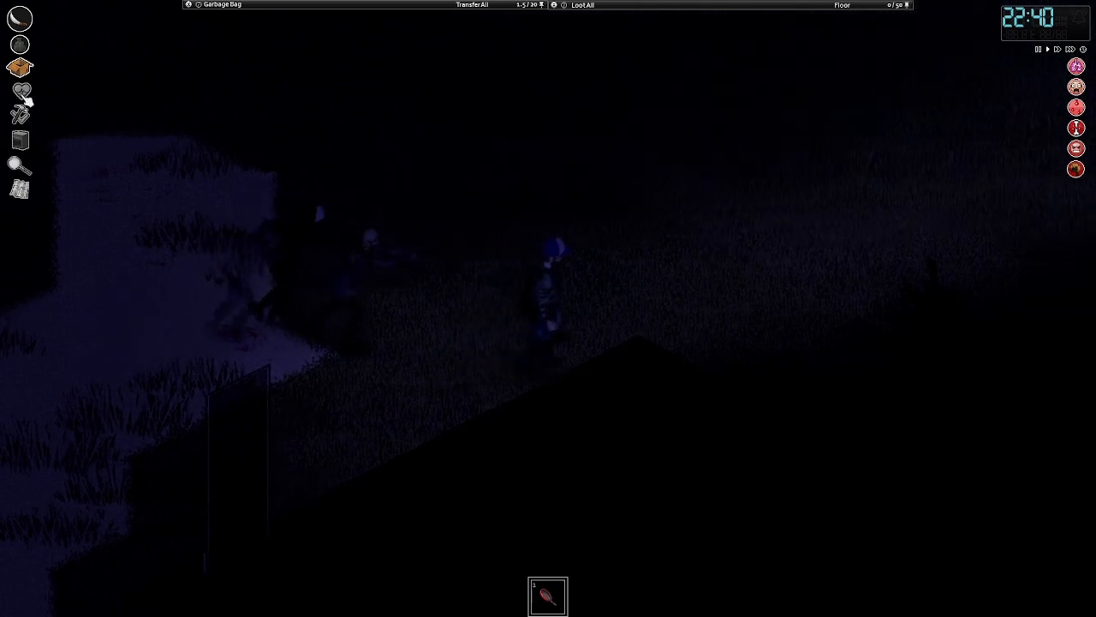
pyautogui.click(18, 90)
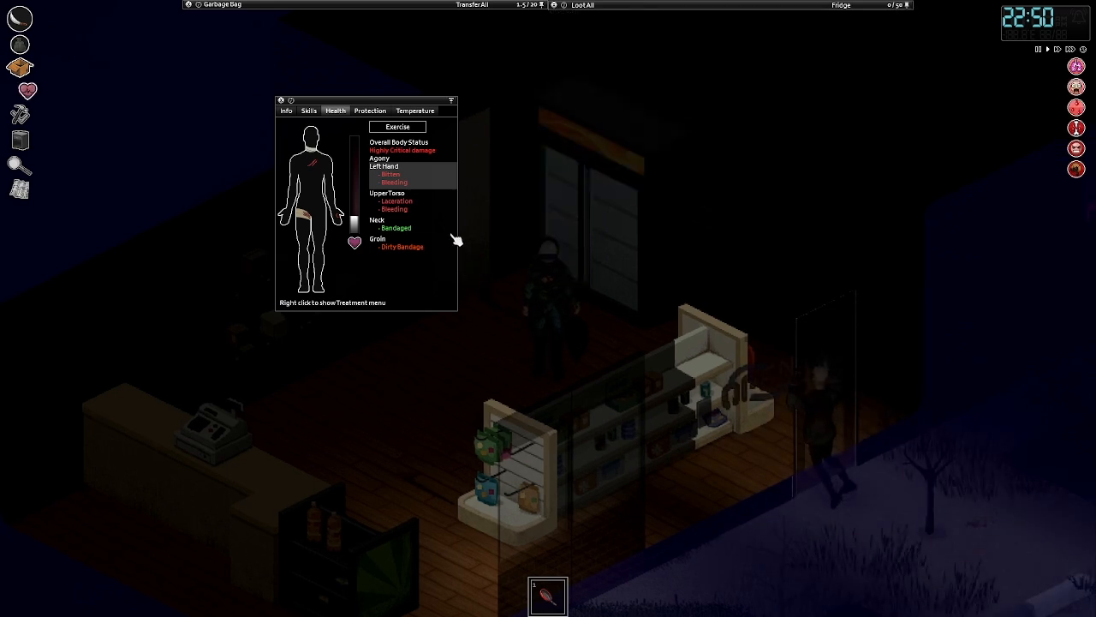
pyautogui.moveTo(428, 179)
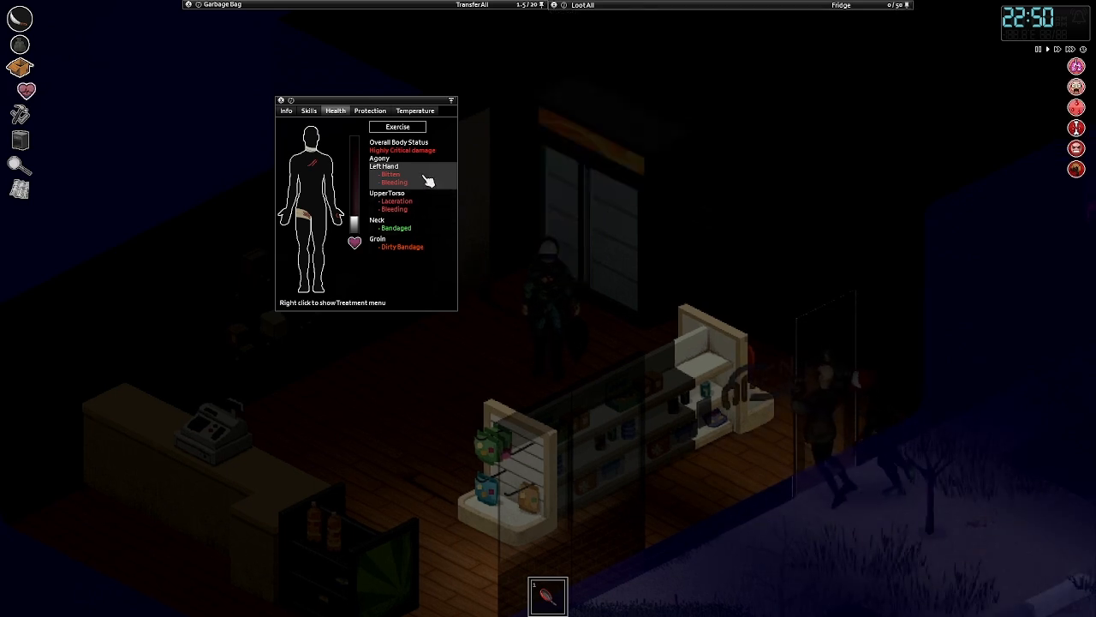
# Step: Remove the bandage from the neck in the Health panel
pyautogui.rightClick(395, 227)
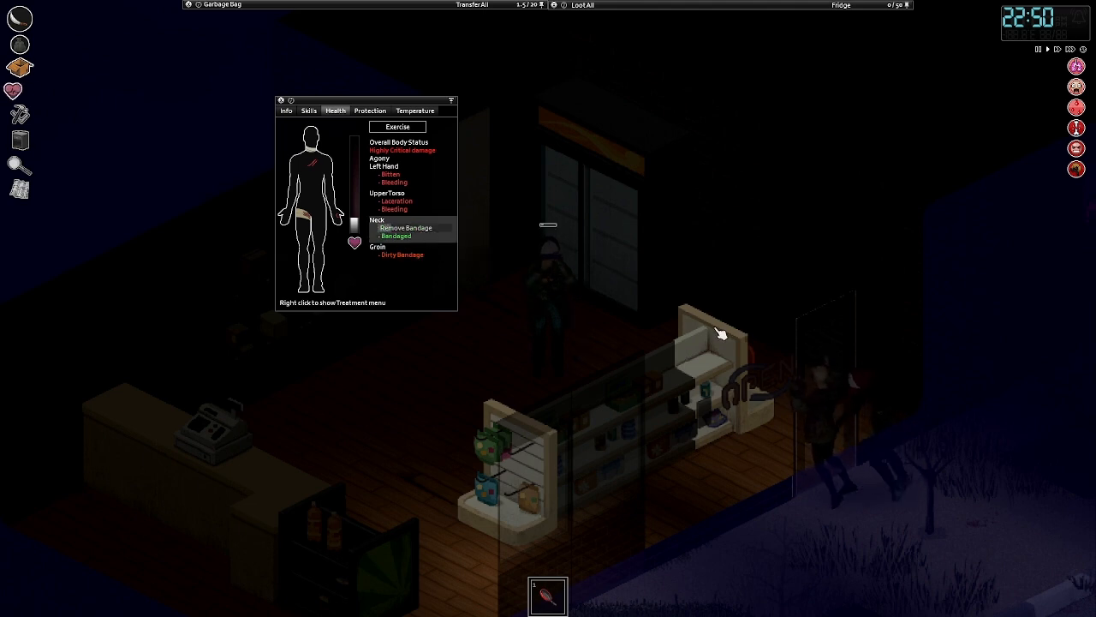
pyautogui.moveTo(679, 323)
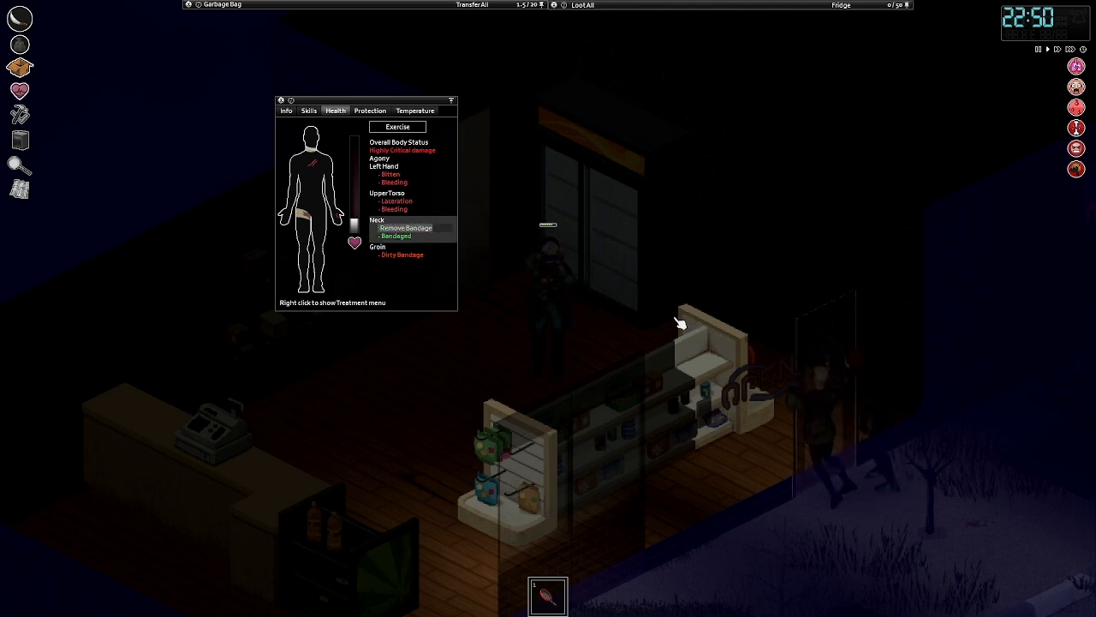
pyautogui.click(406, 227)
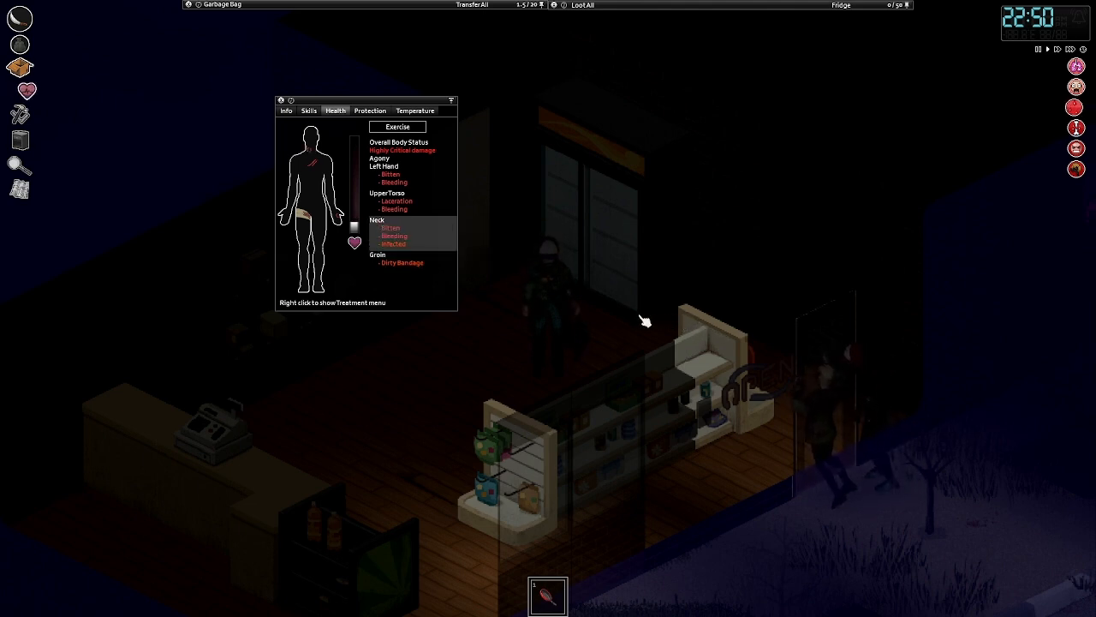